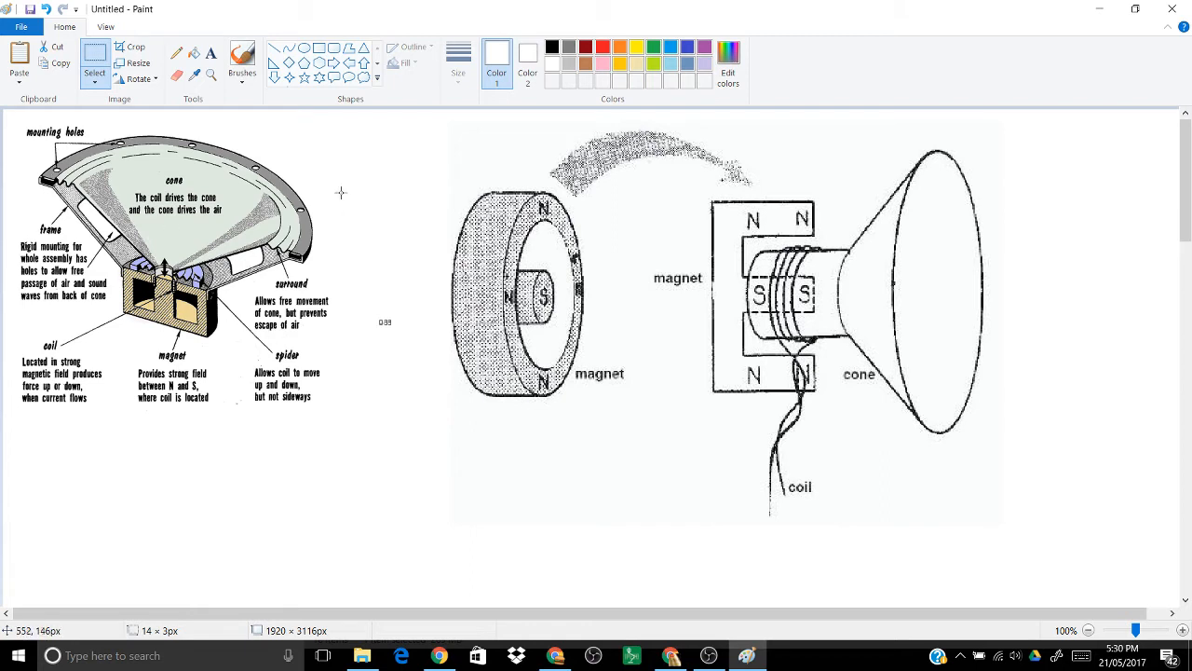
pyautogui.moveTo(316, 257)
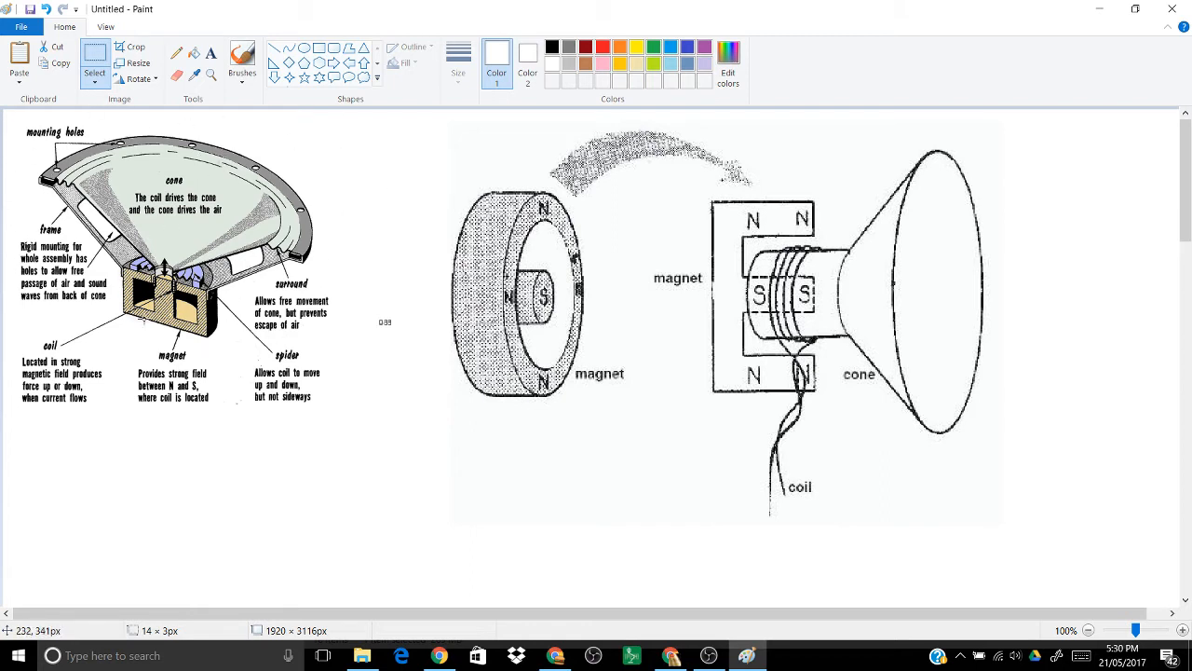
pyautogui.moveTo(28, 274)
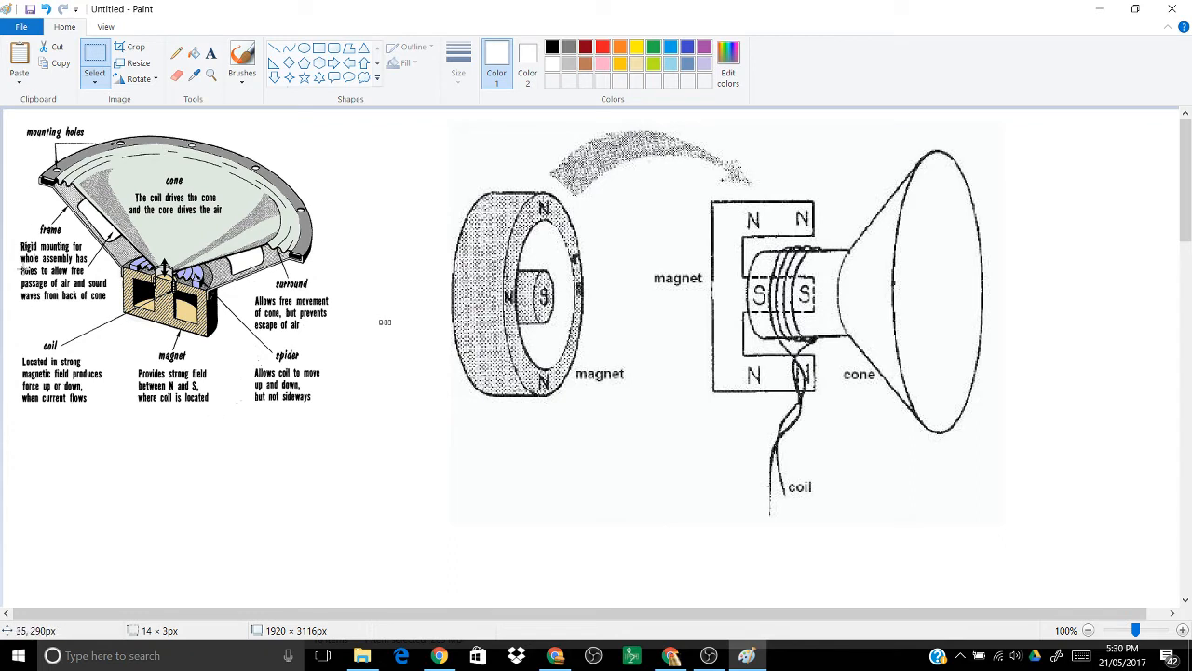
pyautogui.moveTo(7, 149)
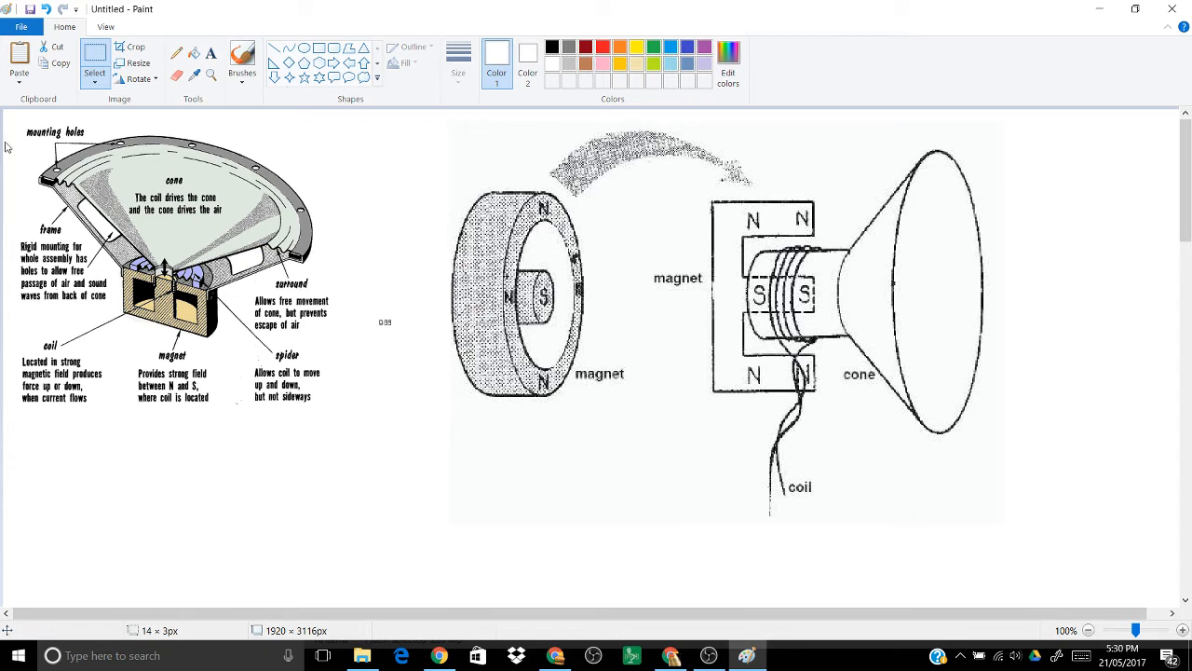
pyautogui.moveTo(147, 143)
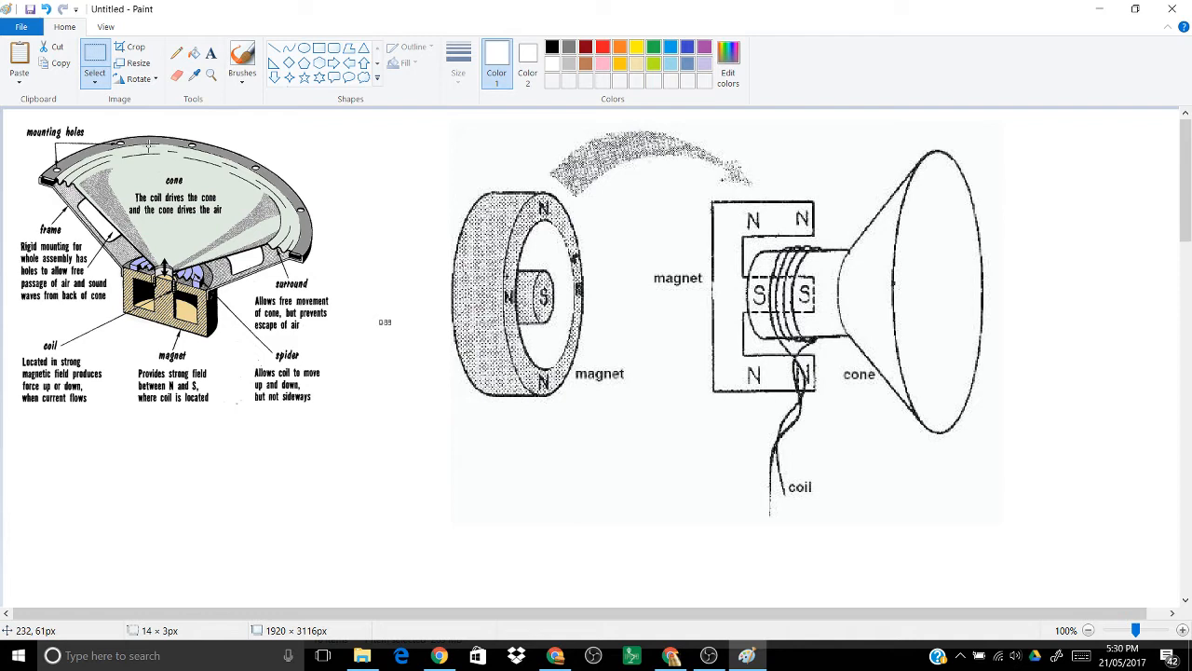
pyautogui.moveTo(320, 196)
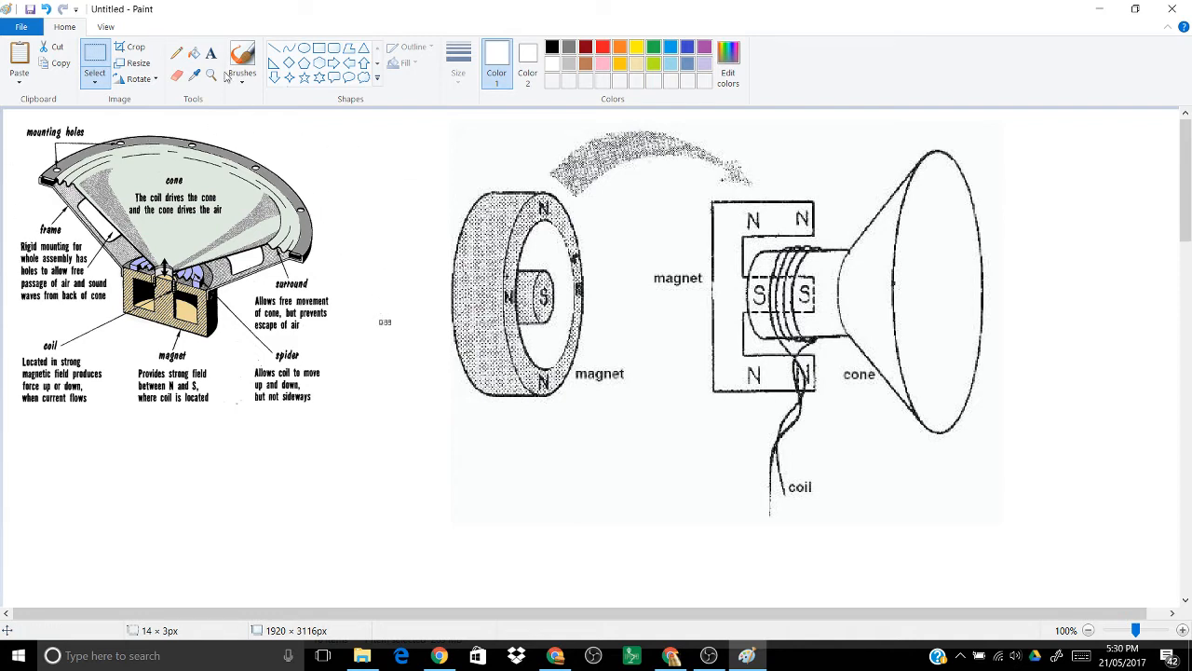
pyautogui.moveTo(383, 317)
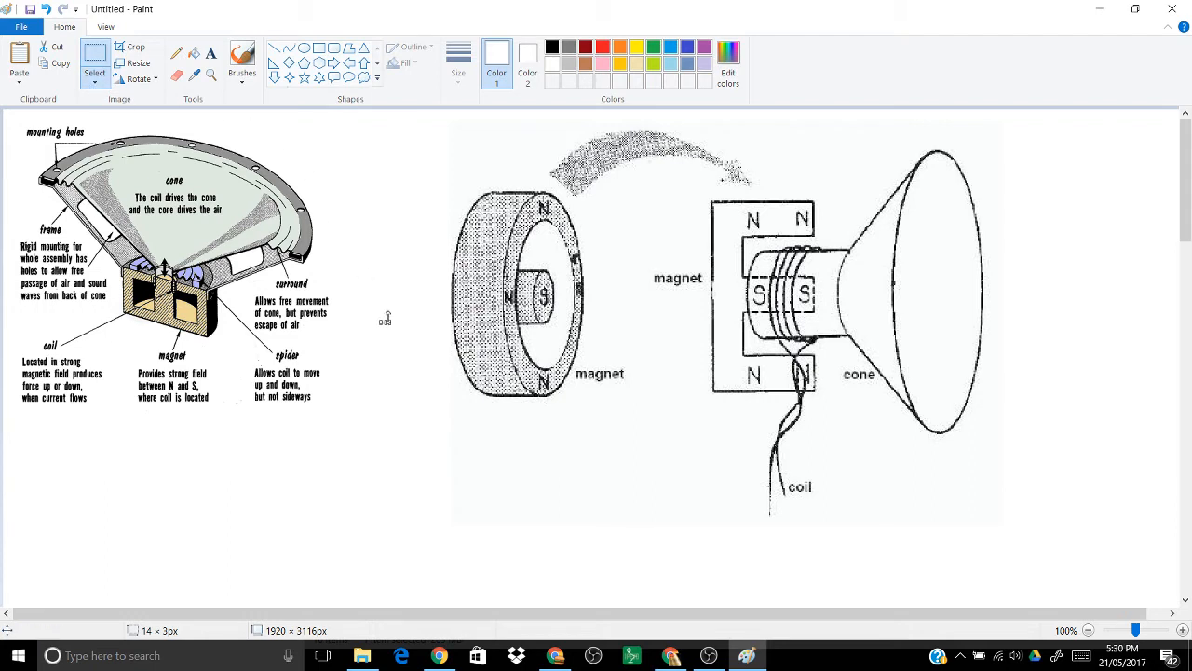
pyautogui.moveTo(391, 315)
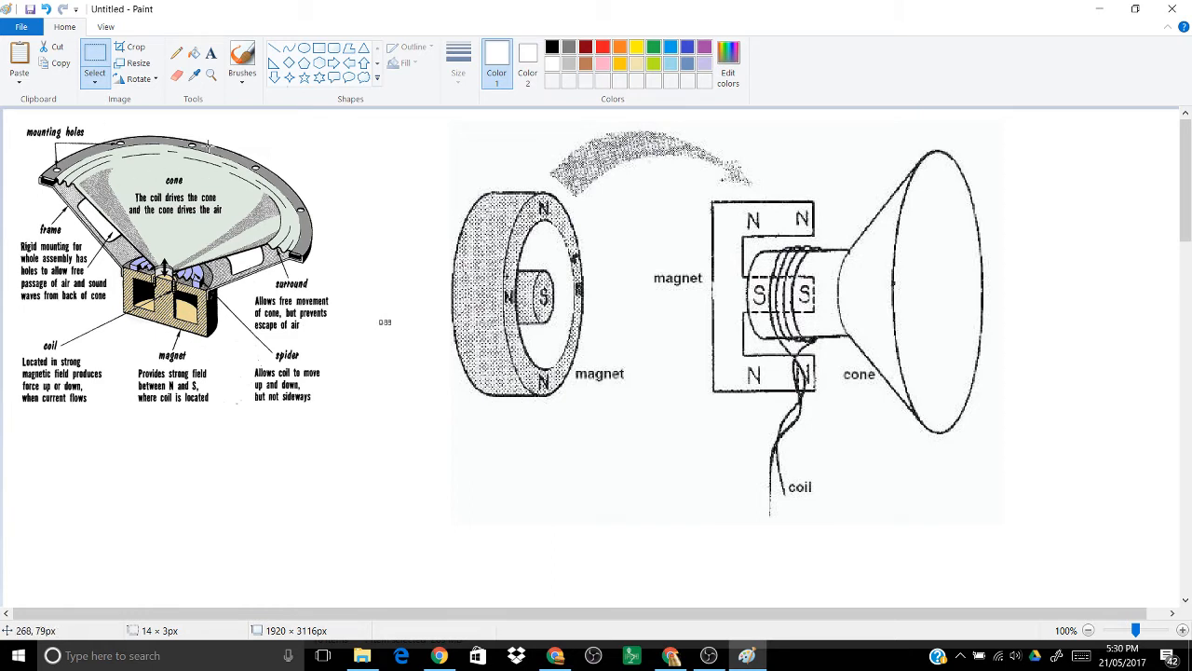
pyautogui.moveTo(171, 231)
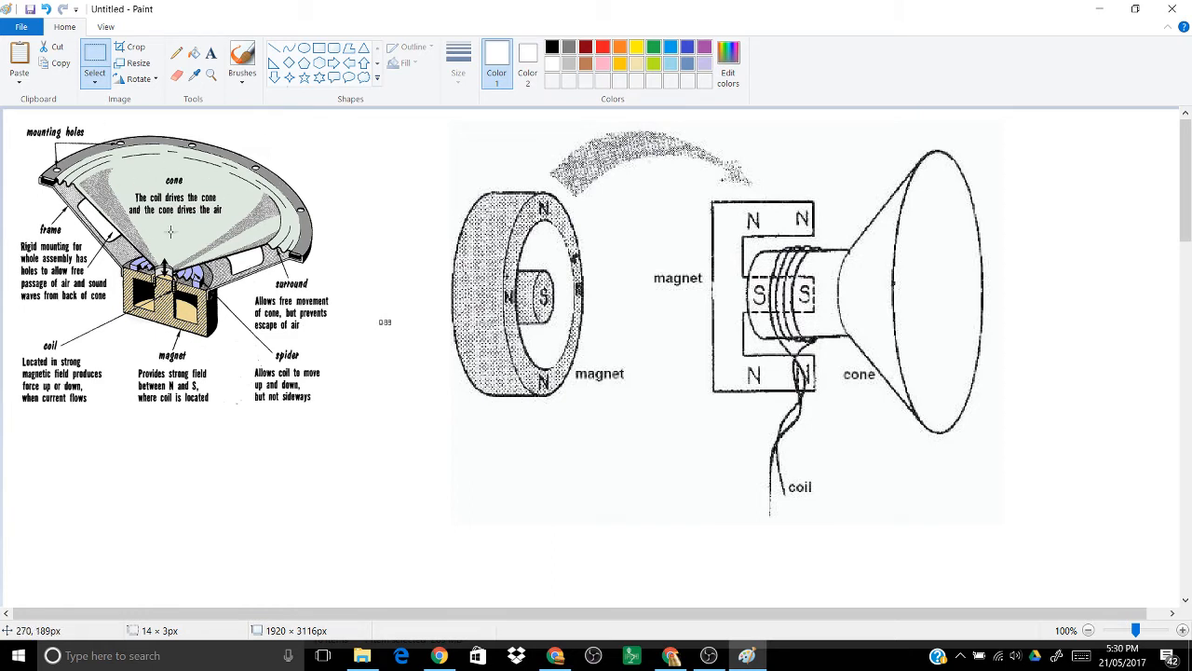
pyautogui.moveTo(168, 231)
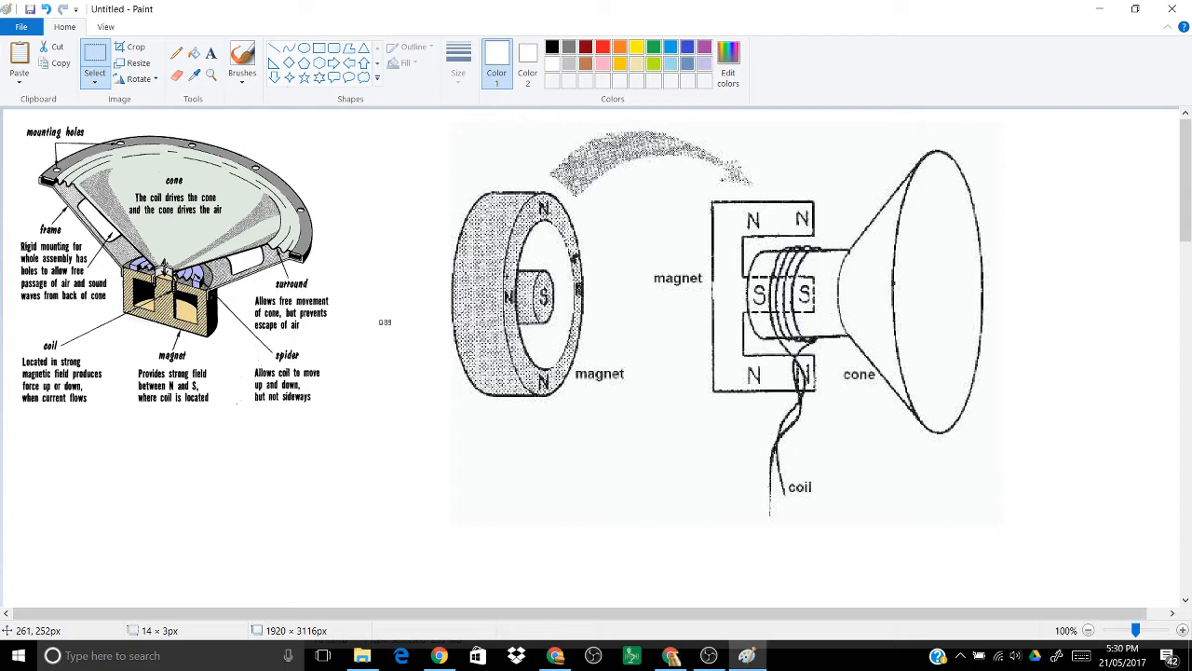
pyautogui.moveTo(352, 252)
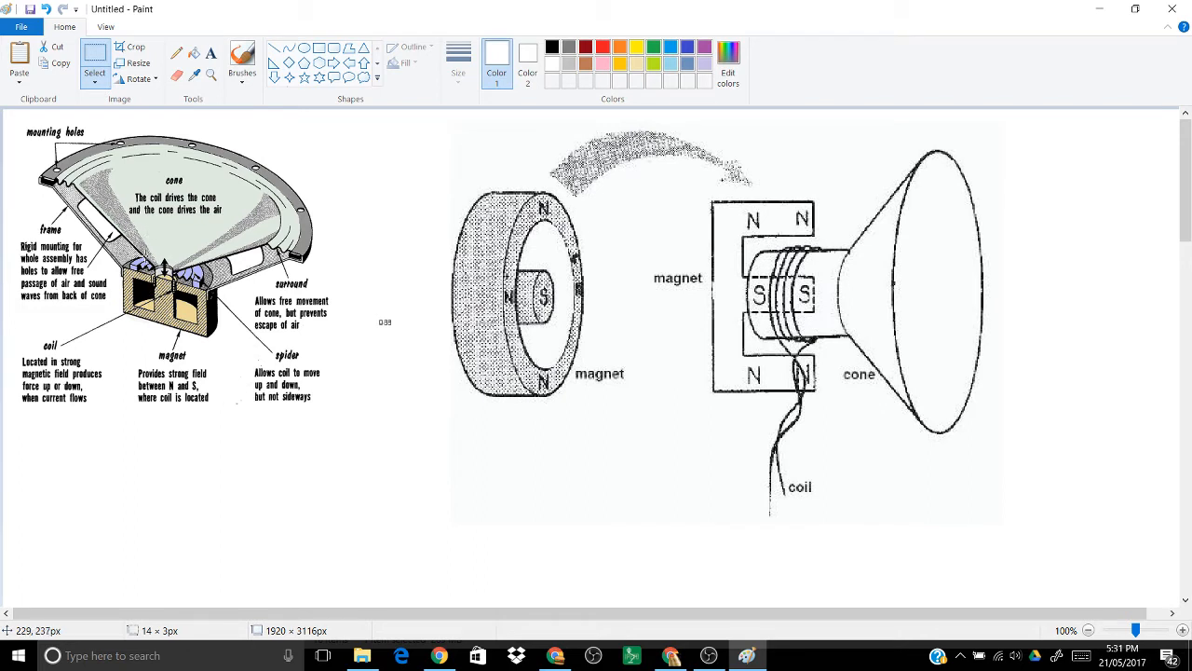
pyautogui.moveTo(251, 279)
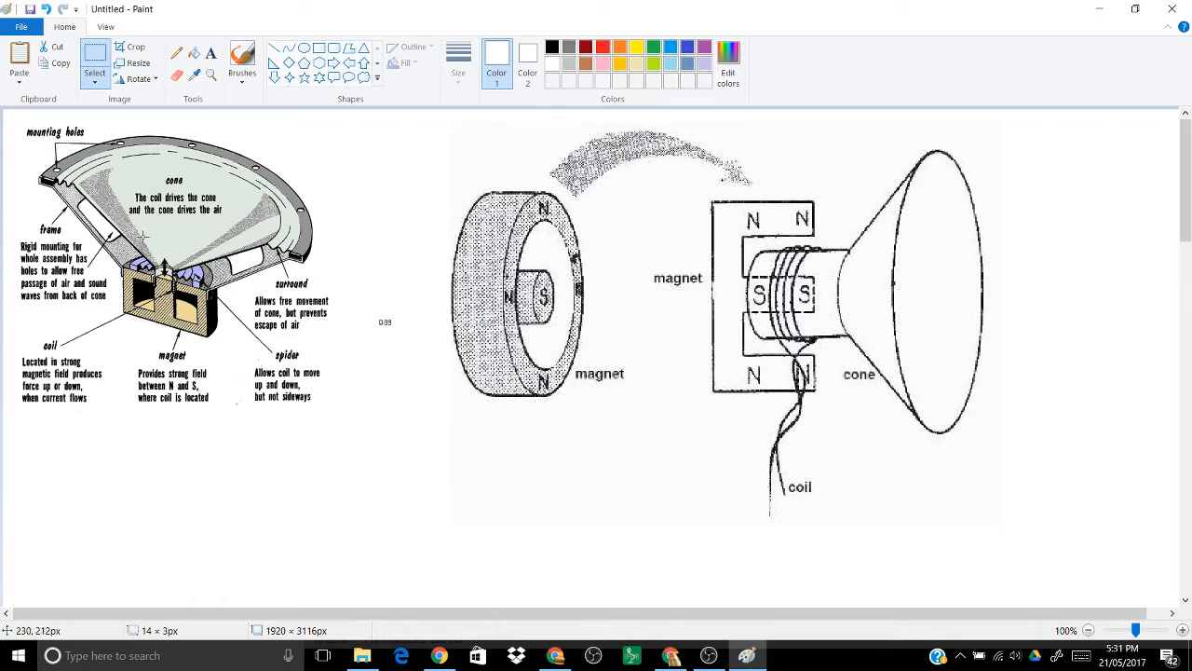
pyautogui.moveTo(164, 261)
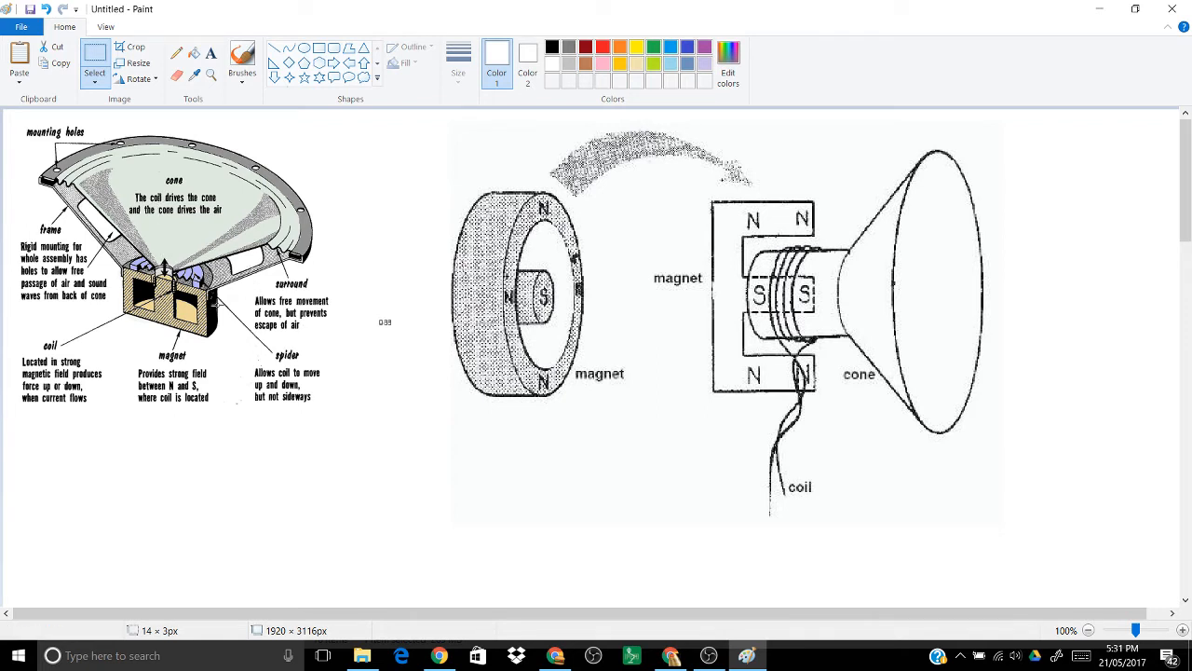
pyautogui.moveTo(154, 242)
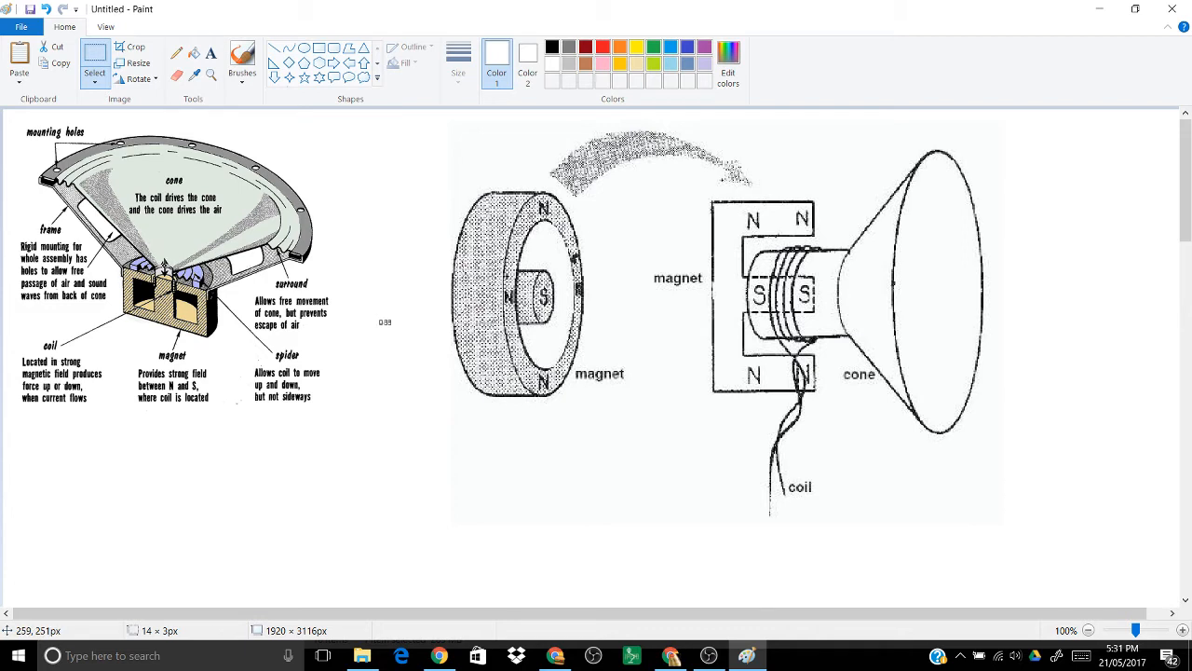
pyautogui.moveTo(310, 364)
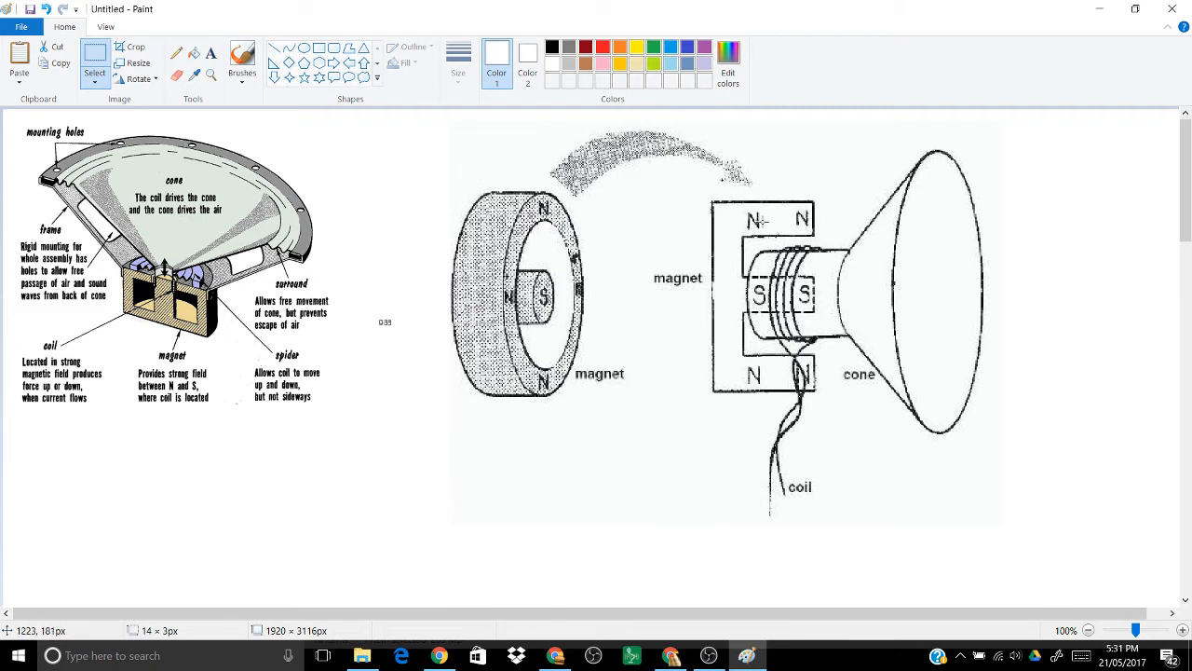
pyautogui.moveTo(775, 238)
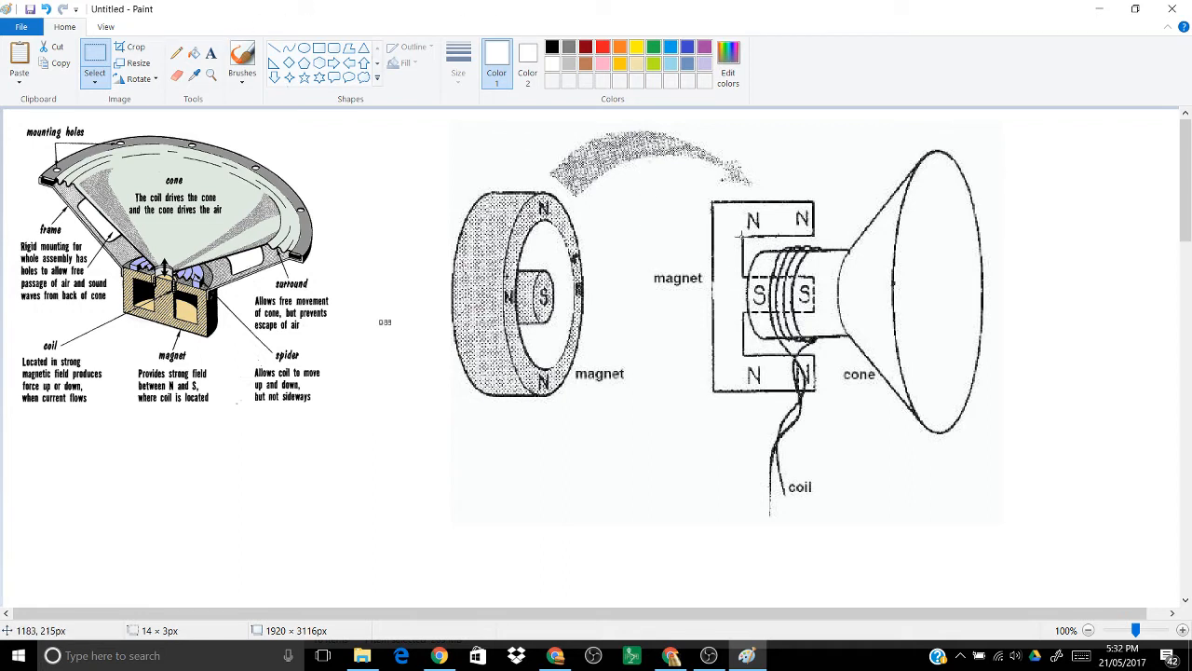
pyautogui.moveTo(656, 237)
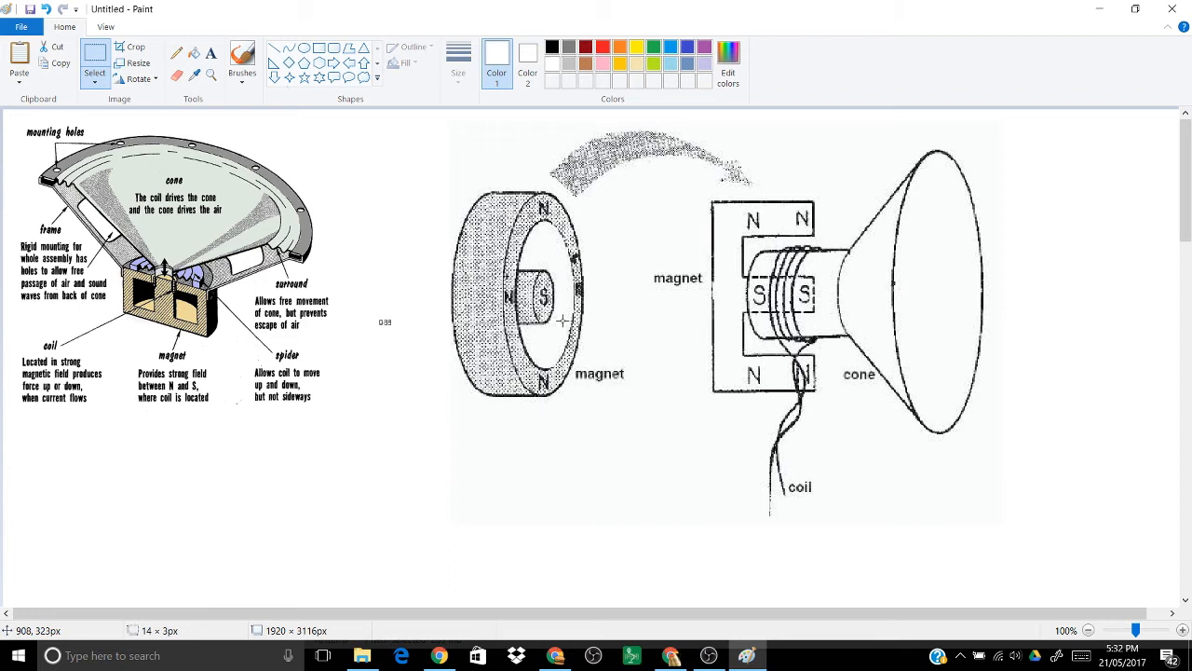
pyautogui.moveTo(510, 182)
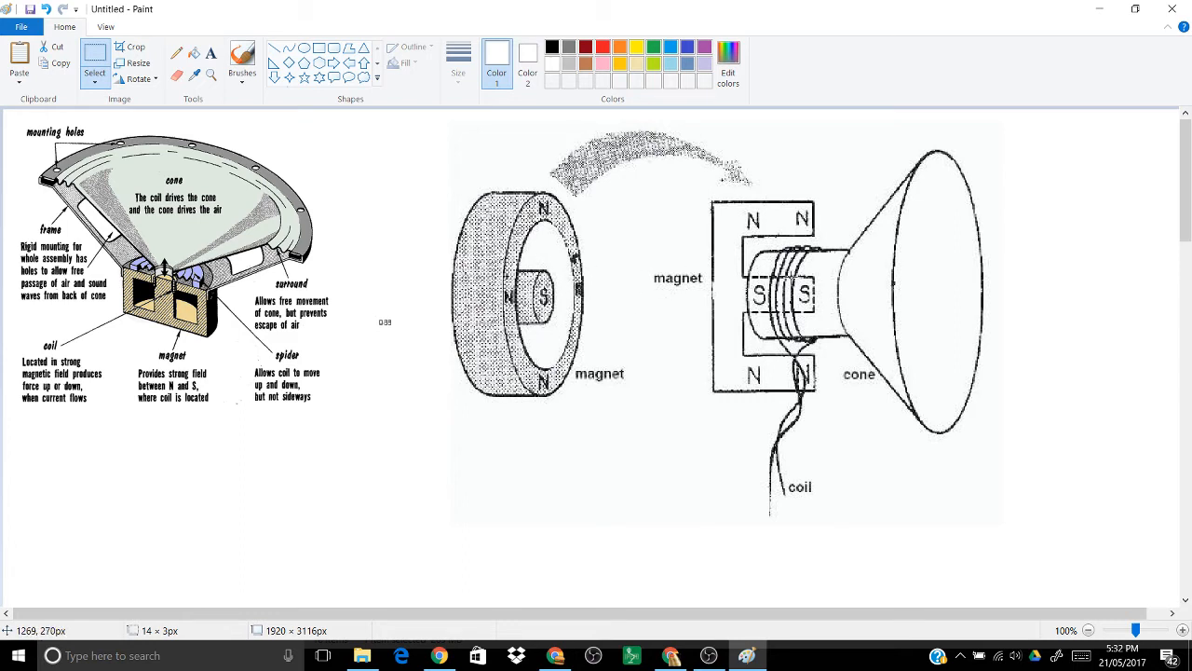
pyautogui.moveTo(968, 414)
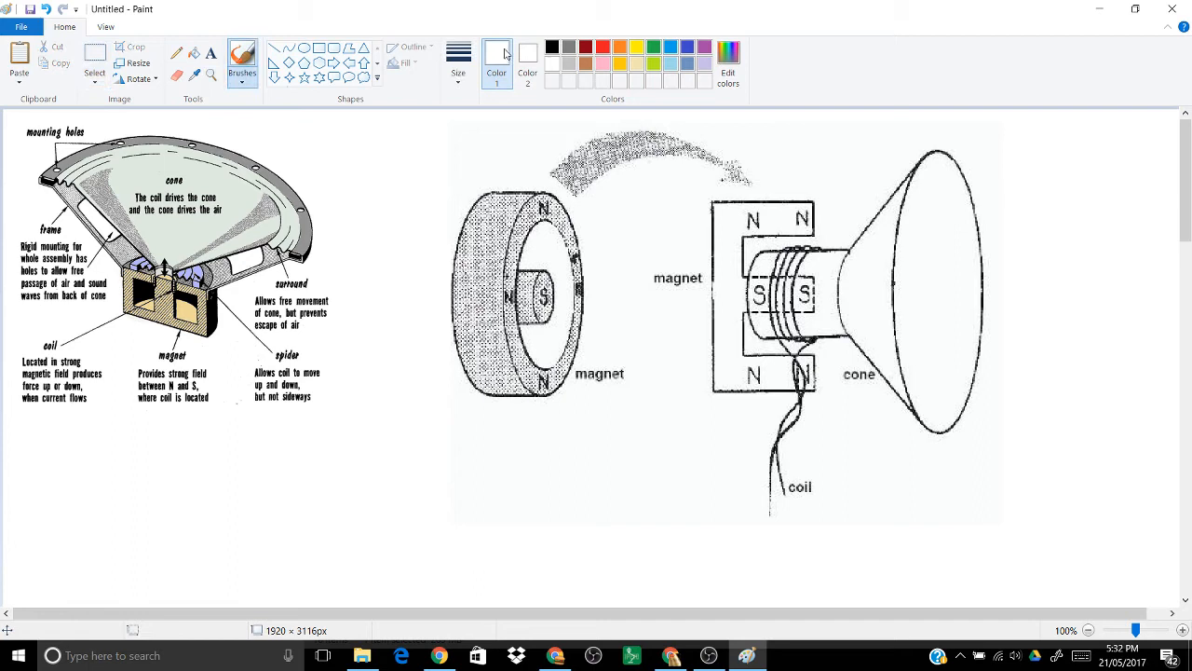
# Pick the red swatch as Color 1 for the field-line strokes.
pyautogui.click(600, 47)
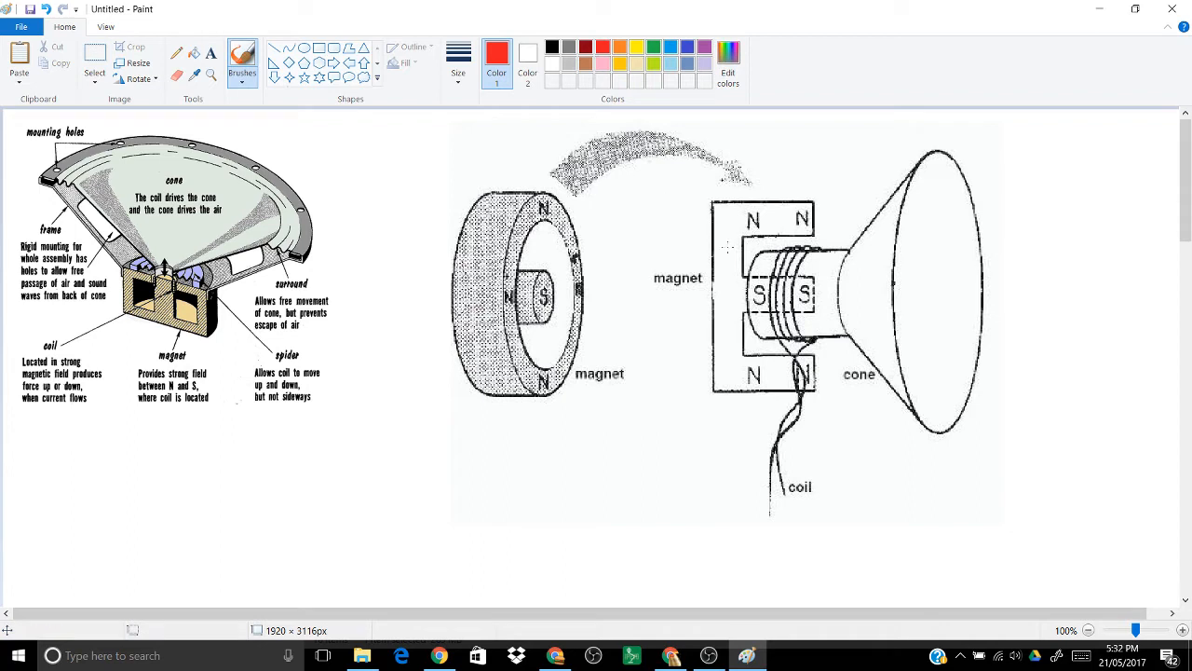
pyautogui.moveTo(724, 244)
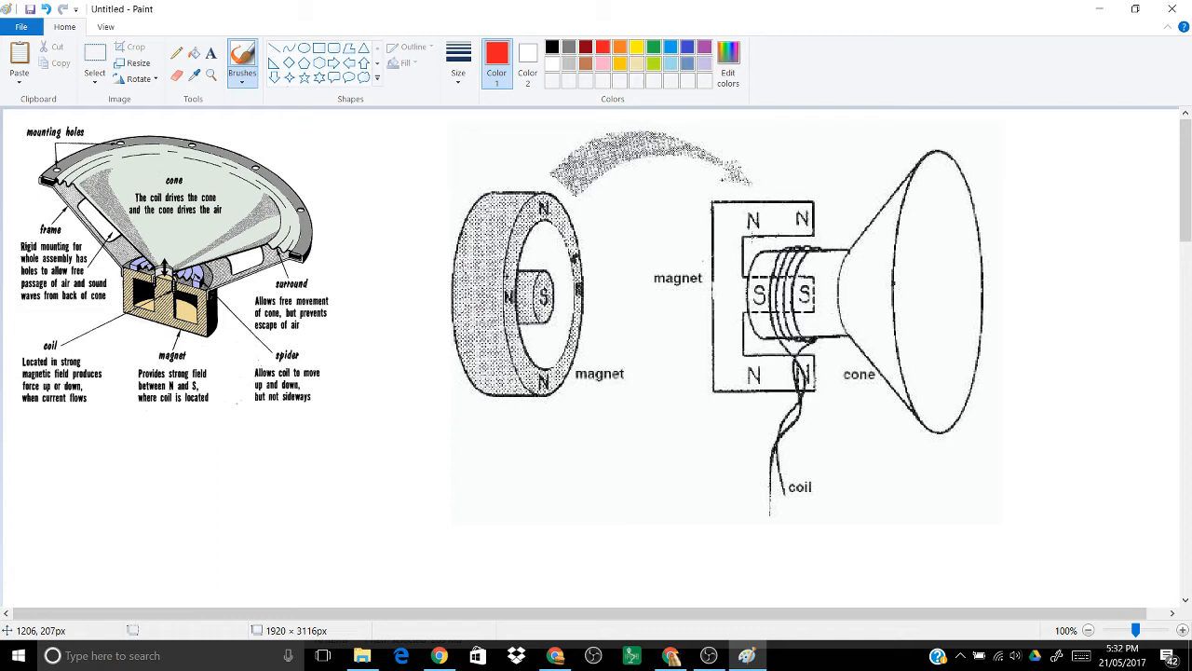
# Brush red field lines from the N poles over the coil toward the S pole.
pyautogui.moveTo(768, 240); pyautogui.dragTo(774, 270)
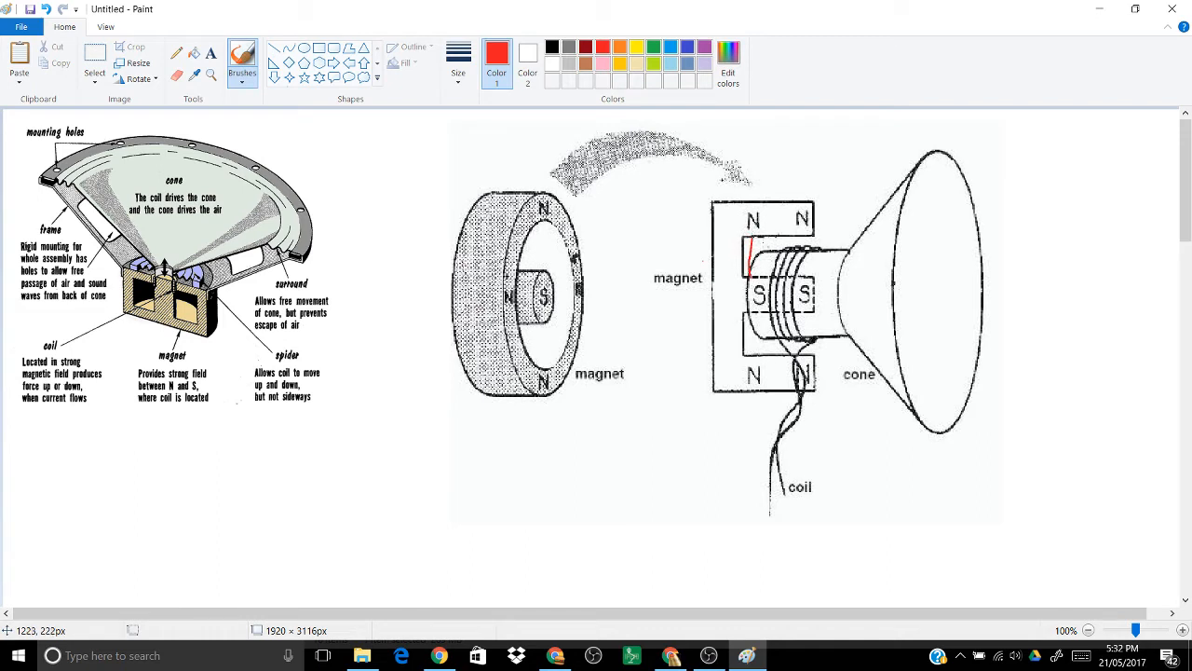
pyautogui.moveTo(753, 242); pyautogui.dragTo(767, 280)
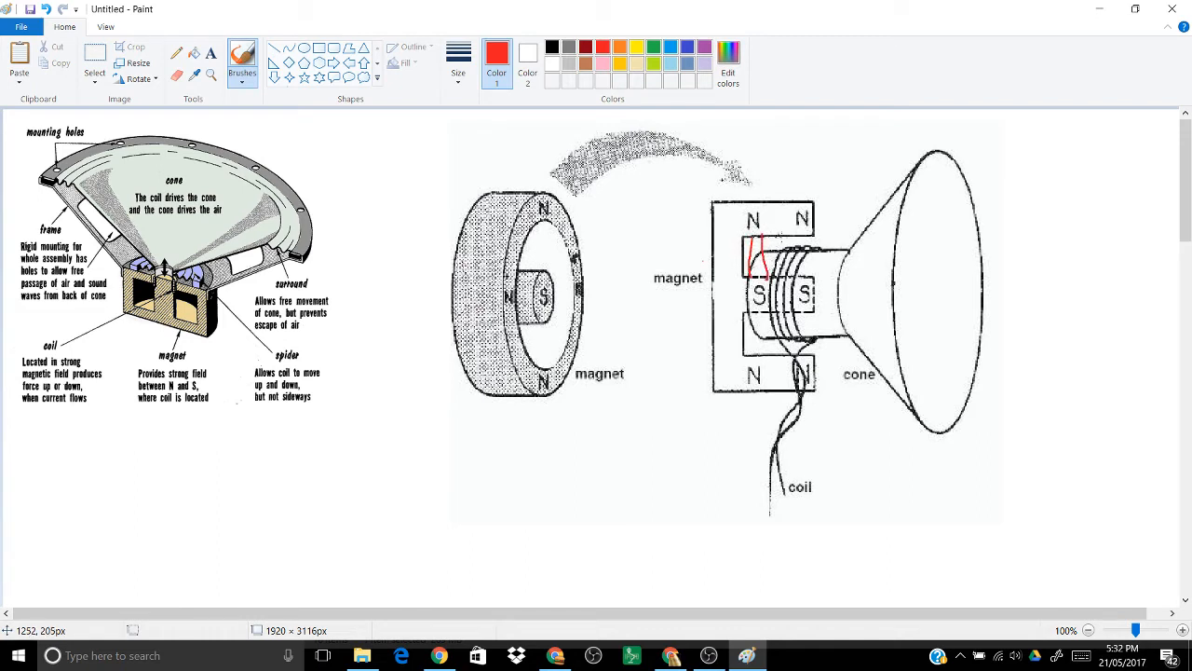
pyautogui.moveTo(754, 233); pyautogui.dragTo(764, 270)
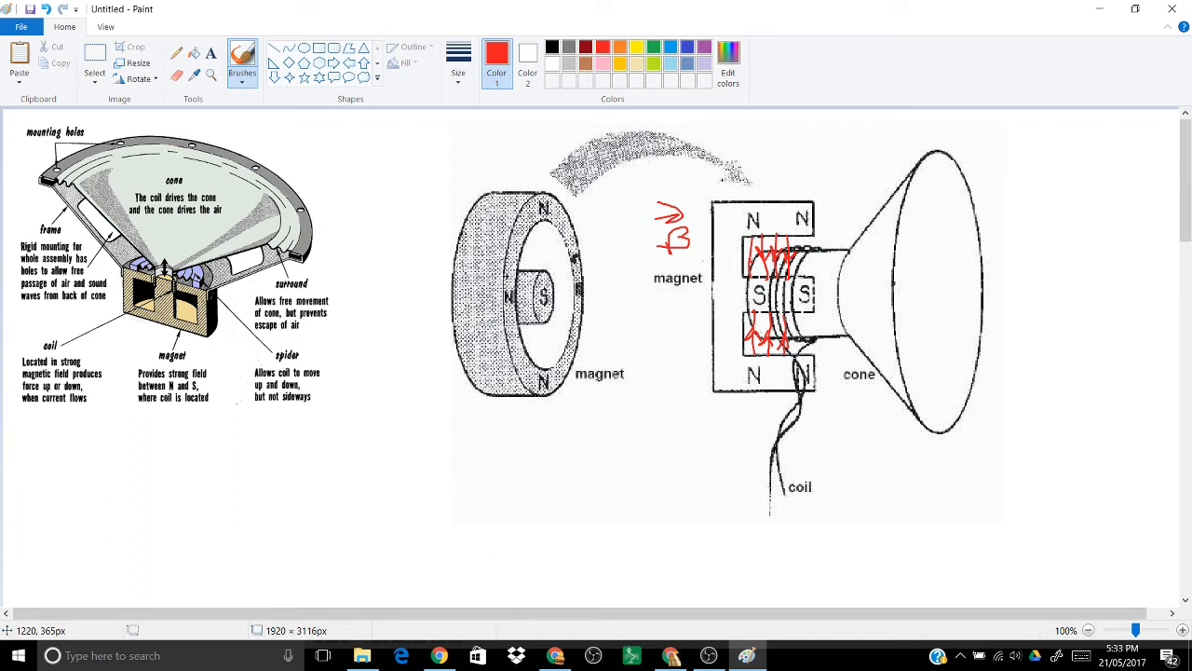
pyautogui.moveTo(1021, 152)
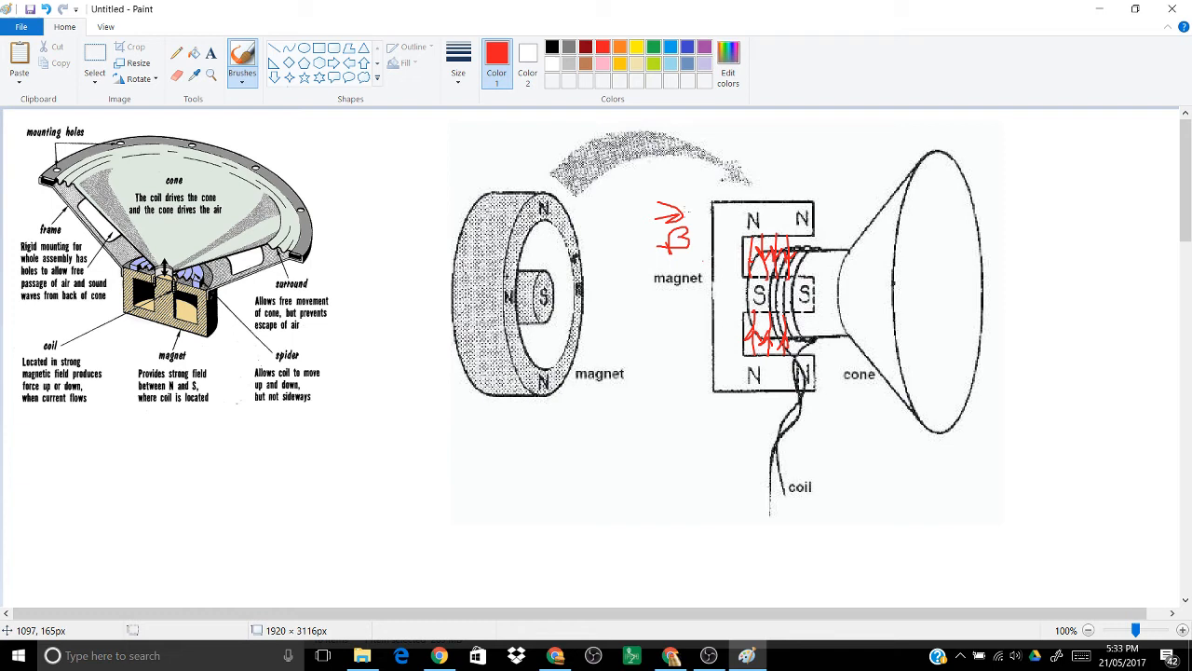
pyautogui.moveTo(648, 213)
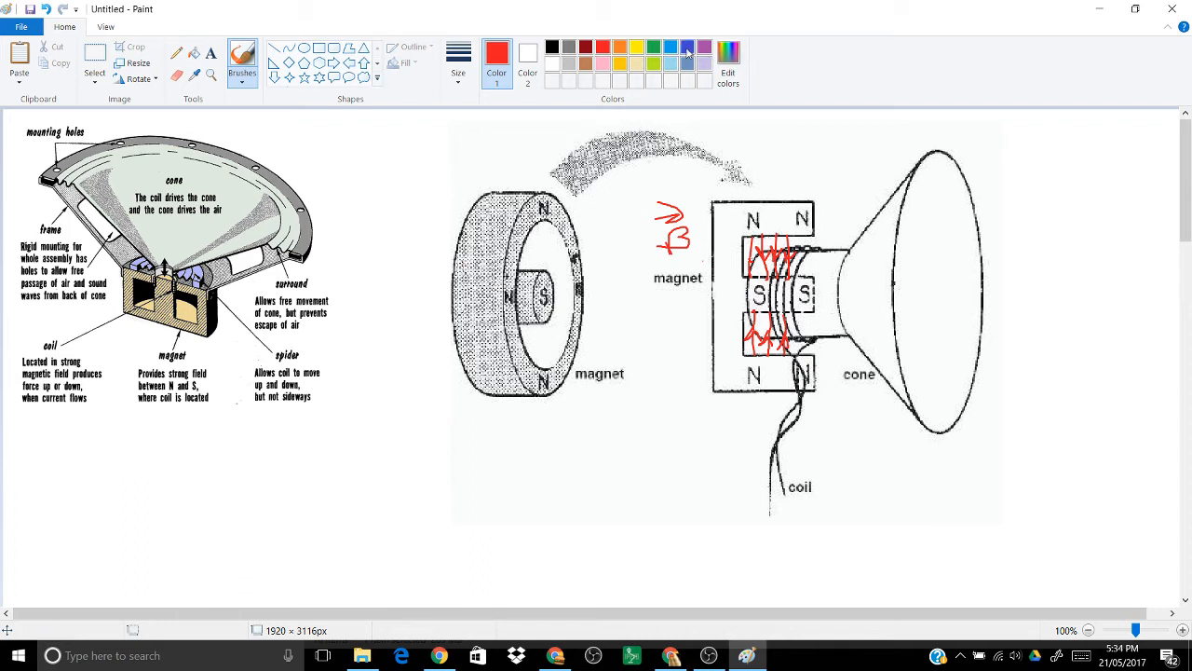
# Draw the blue I arrow and current loops over the coil, then switch to purple.
pyautogui.click(685, 44)
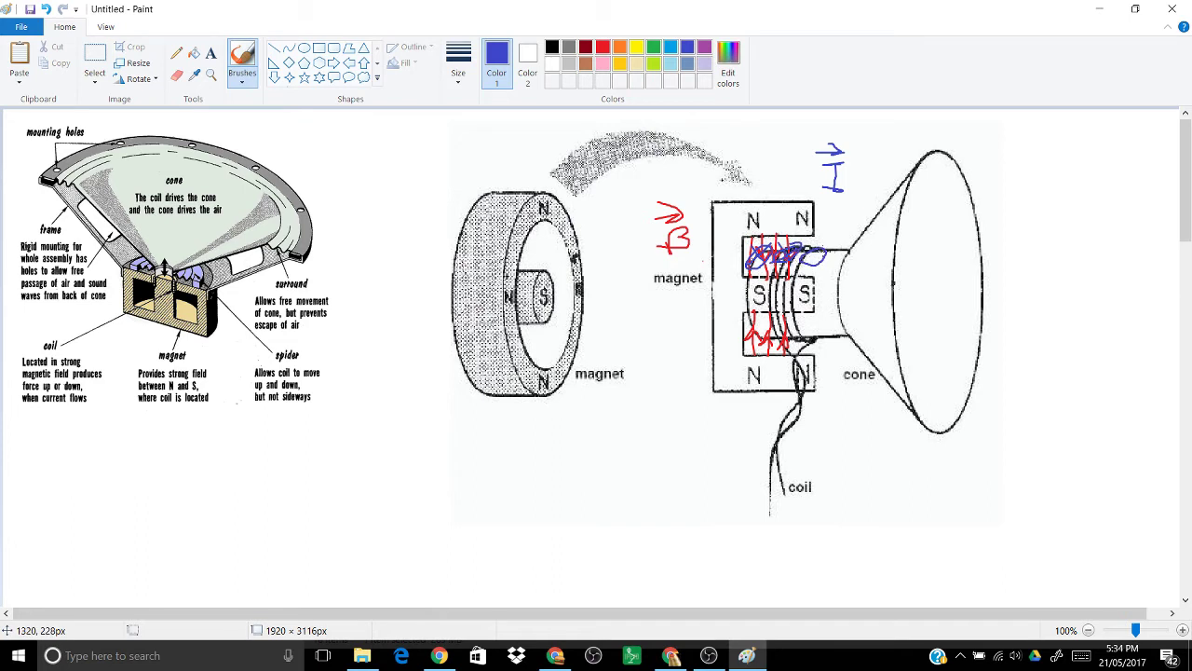
pyautogui.moveTo(658, 329)
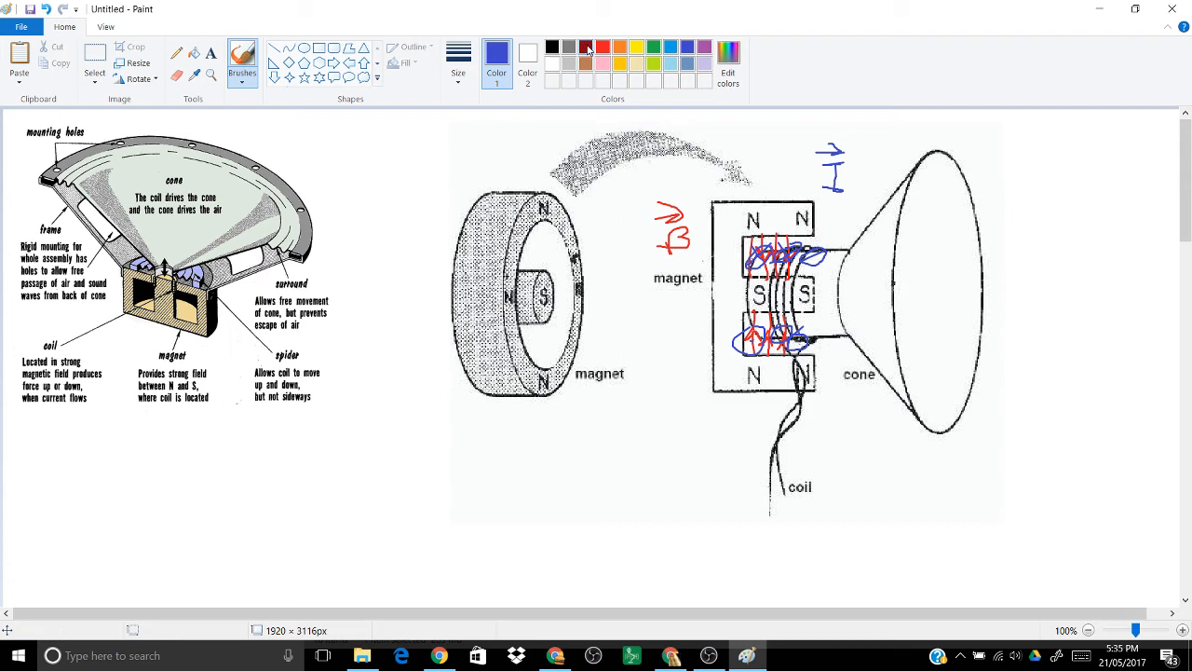
pyautogui.click(682, 45)
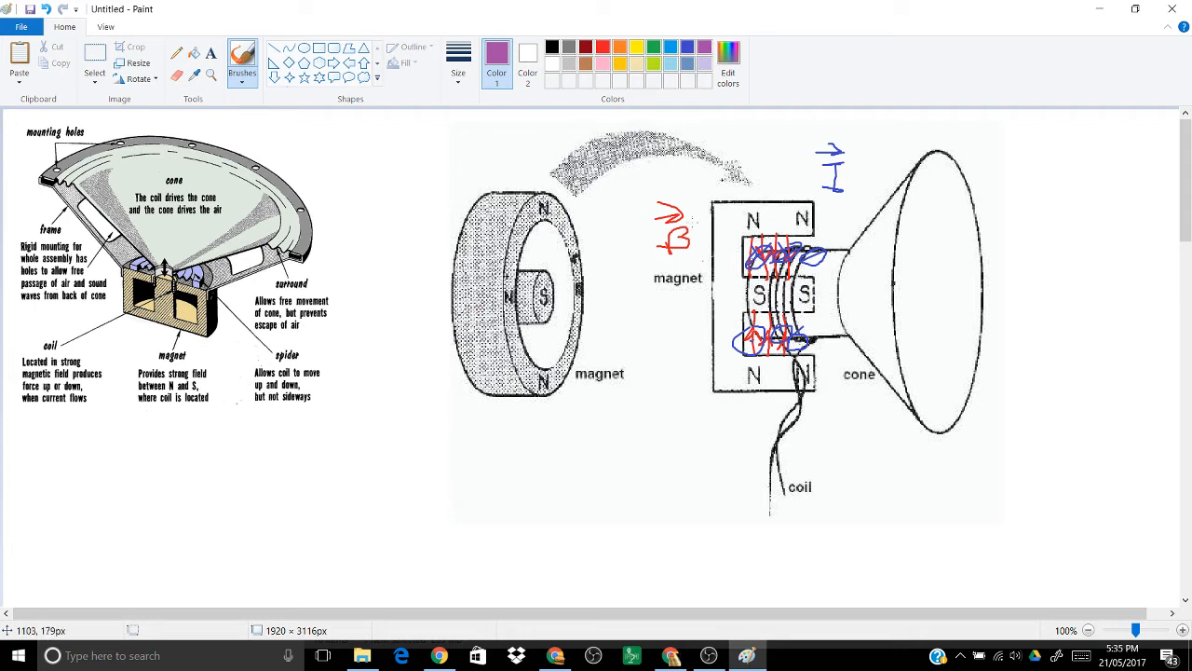
# Brush a leftward purple force arrow across the coil for the F label.
pyautogui.moveTo(708, 258); pyautogui.dragTo(736, 259)
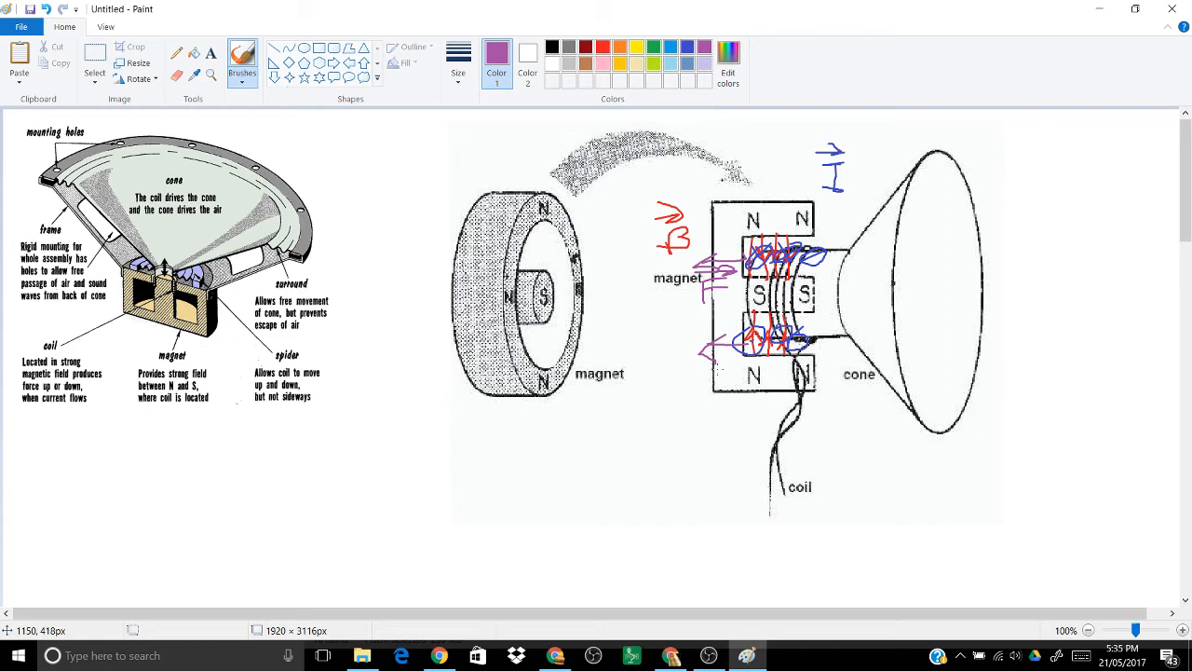
pyautogui.moveTo(667, 380)
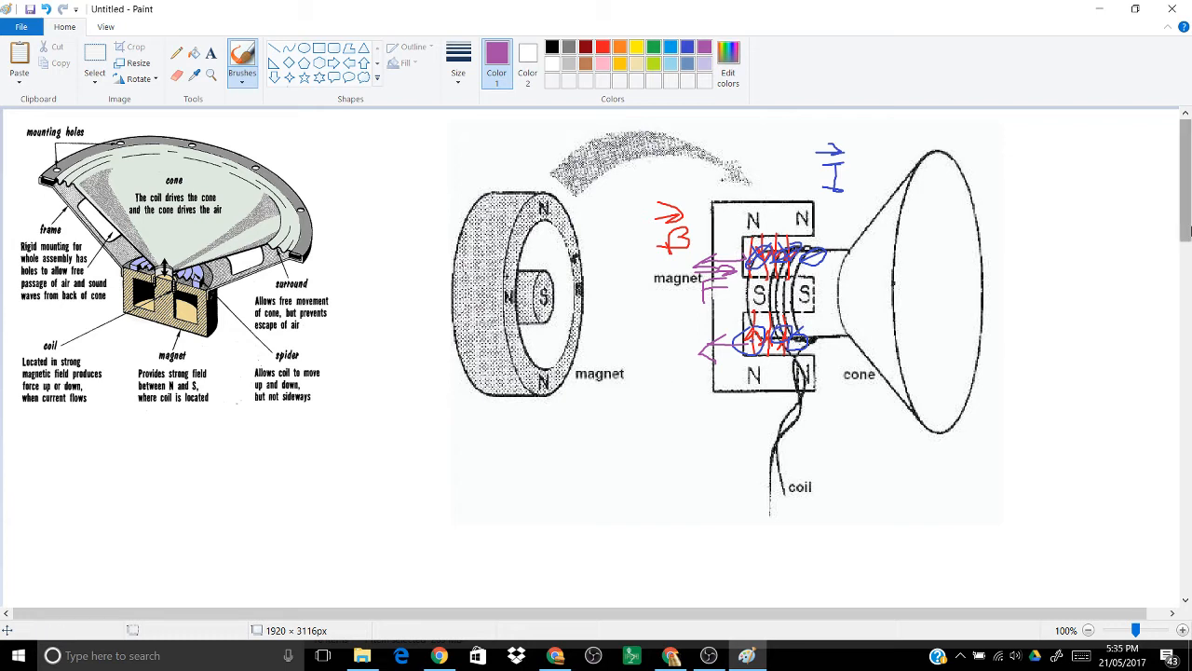
pyautogui.moveTo(1097, 186)
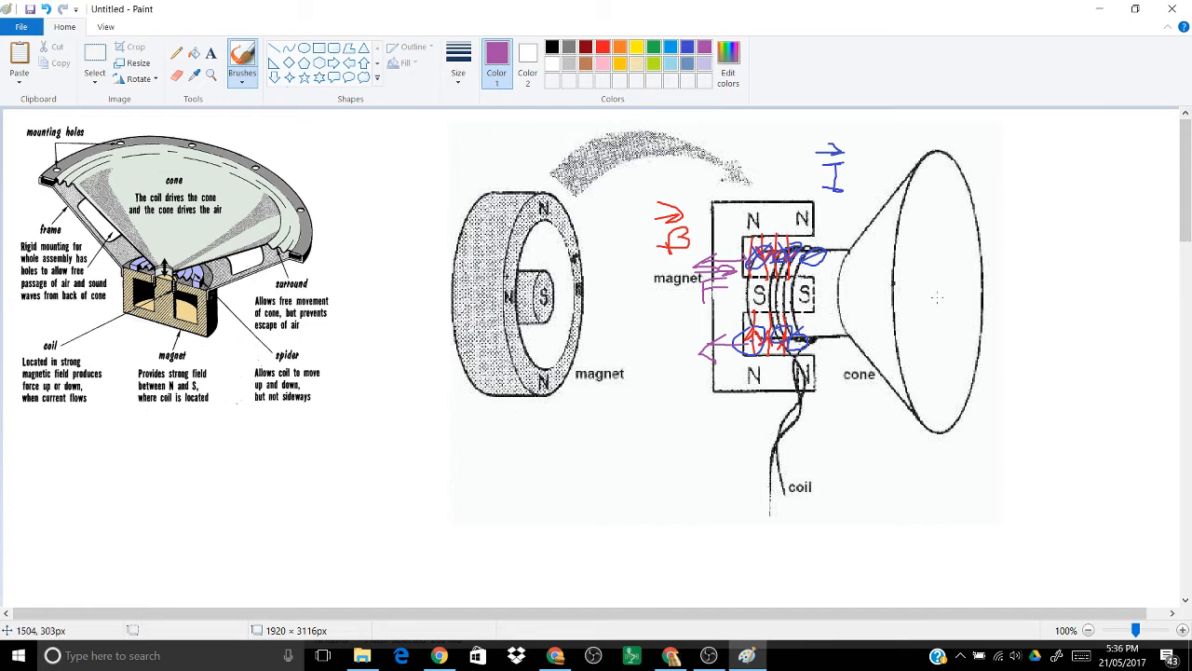
# Sketch a leftward arrow and 'LOW pressure' note in the cone, then undo the annotations and return to blue.
pyautogui.moveTo(946, 279); pyautogui.dragTo(1010, 283)
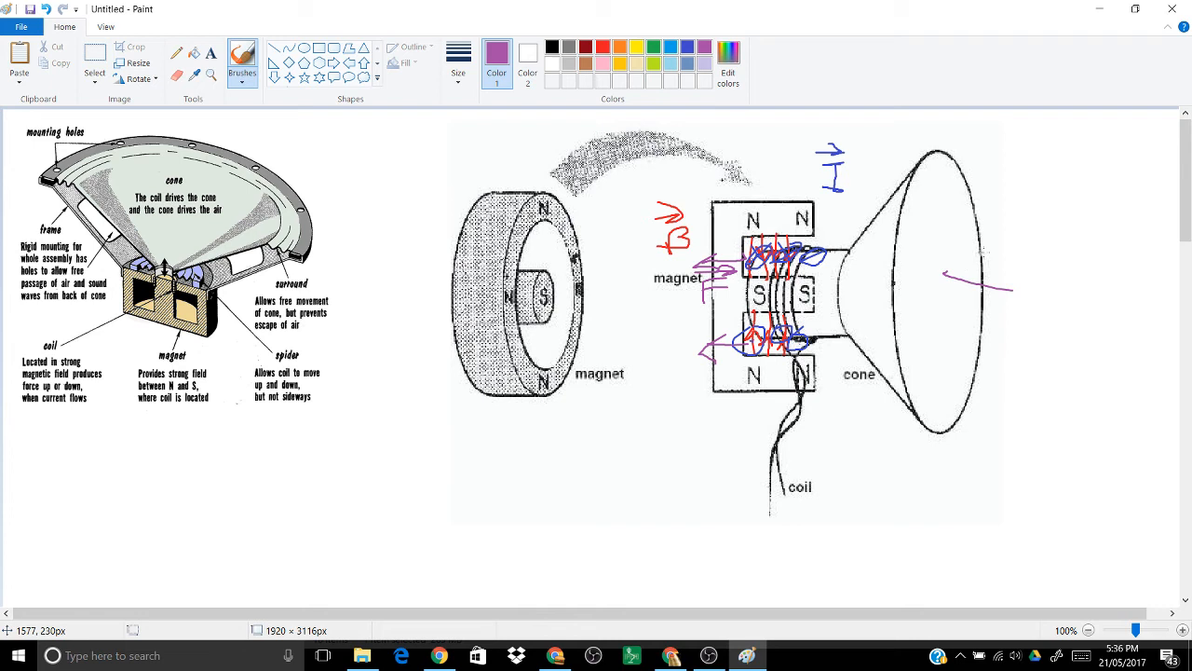
pyautogui.moveTo(1010, 287); pyautogui.dragTo(940, 276)
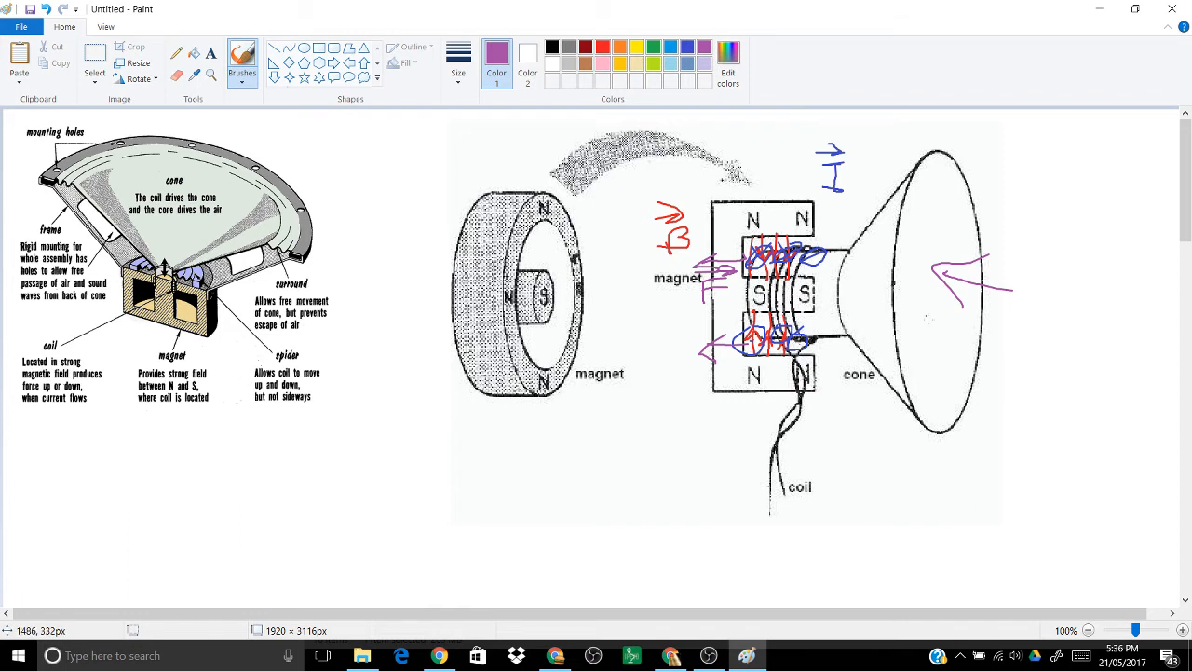
pyautogui.moveTo(935, 335); pyautogui.dragTo(969, 357)
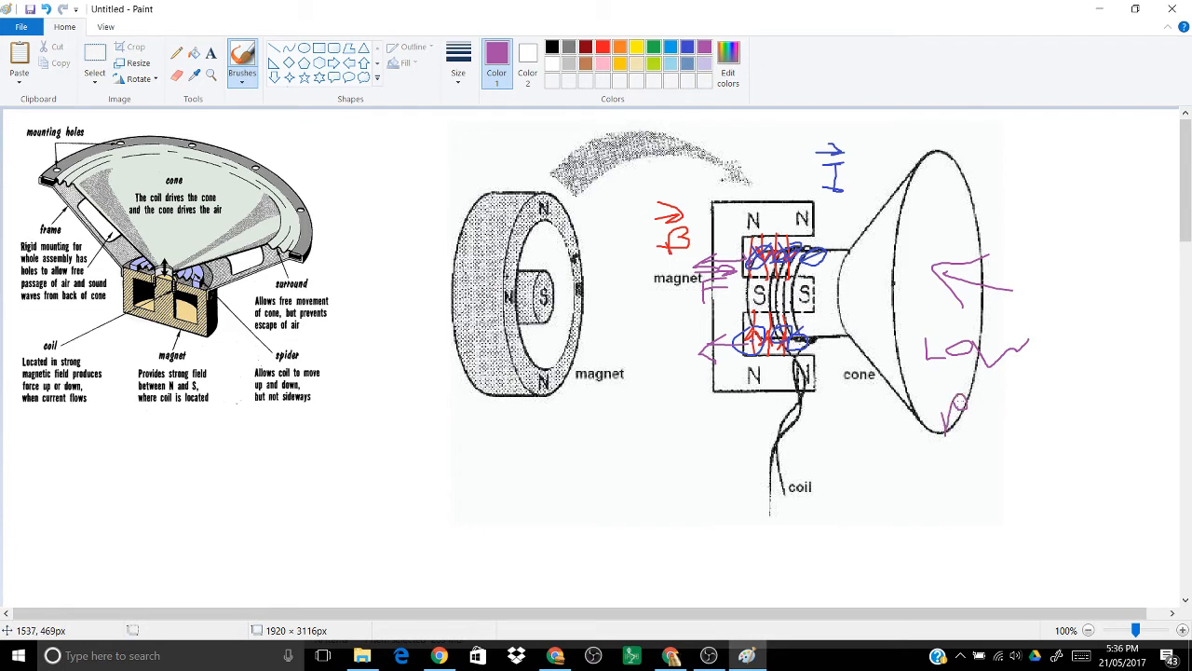
pyautogui.moveTo(932, 382); pyautogui.dragTo(1043, 401)
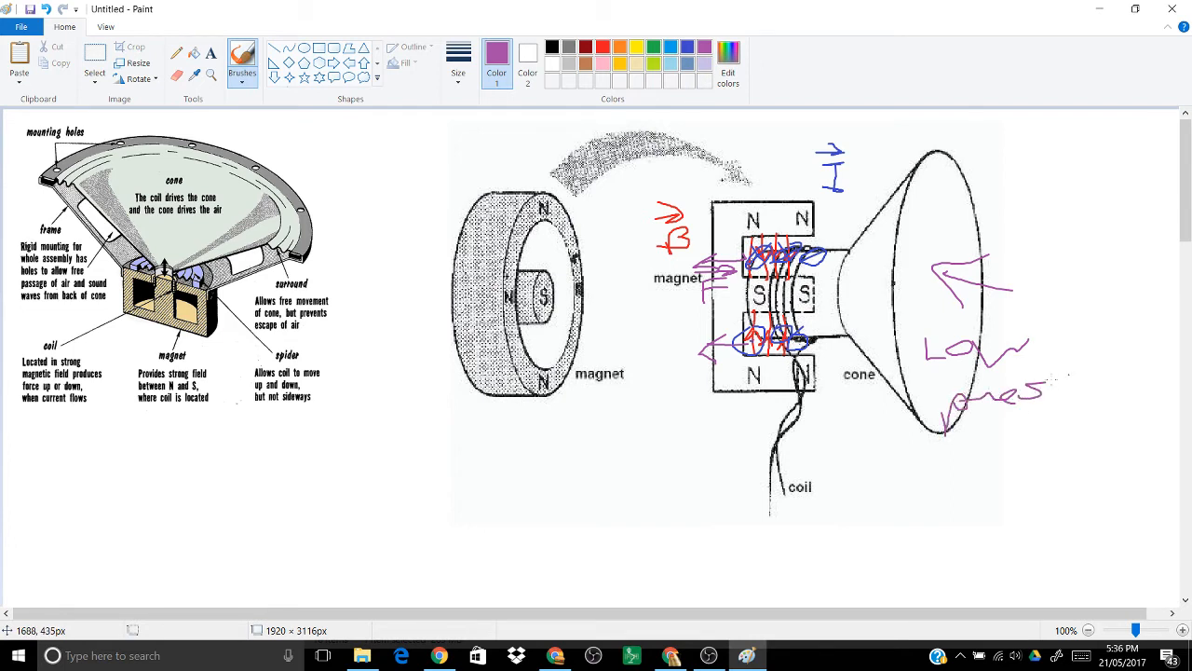
pyautogui.moveTo(1024, 392); pyautogui.dragTo(1099, 395)
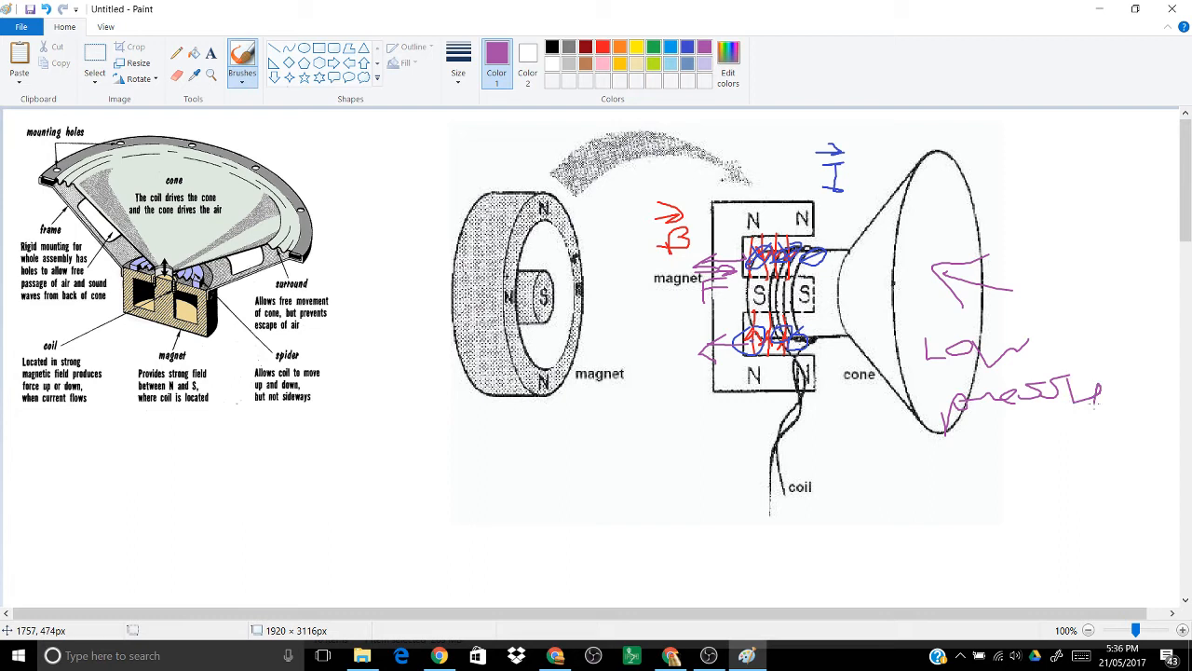
pyautogui.moveTo(1099, 392); pyautogui.dragTo(1137, 382)
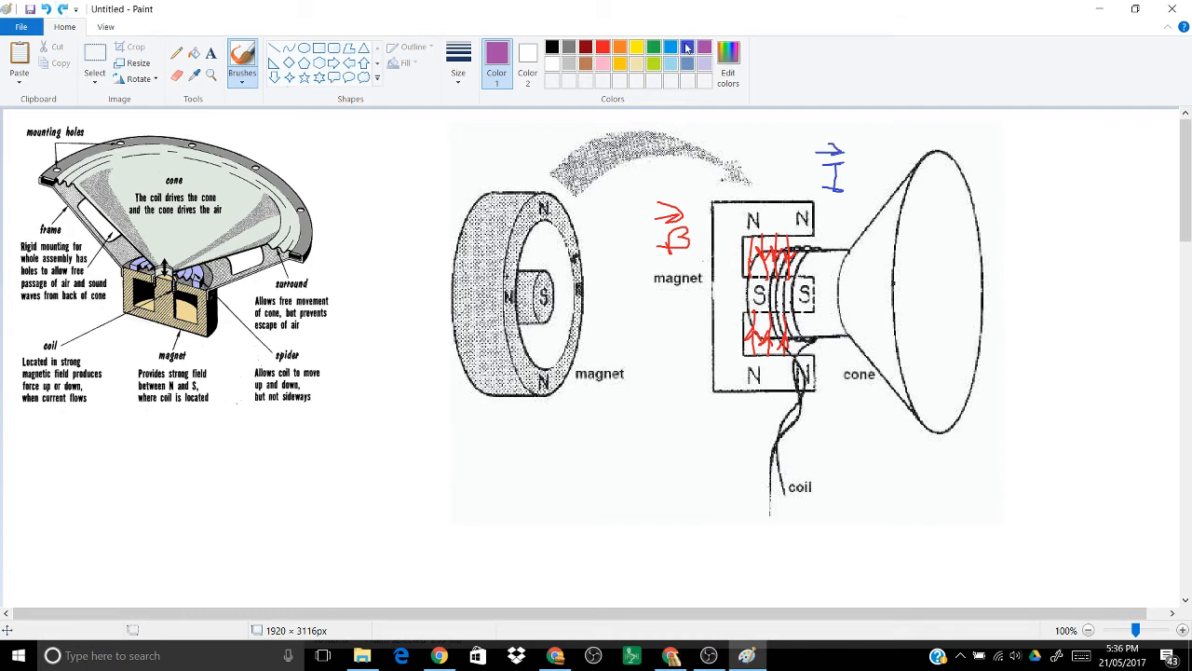
pyautogui.click(686, 45)
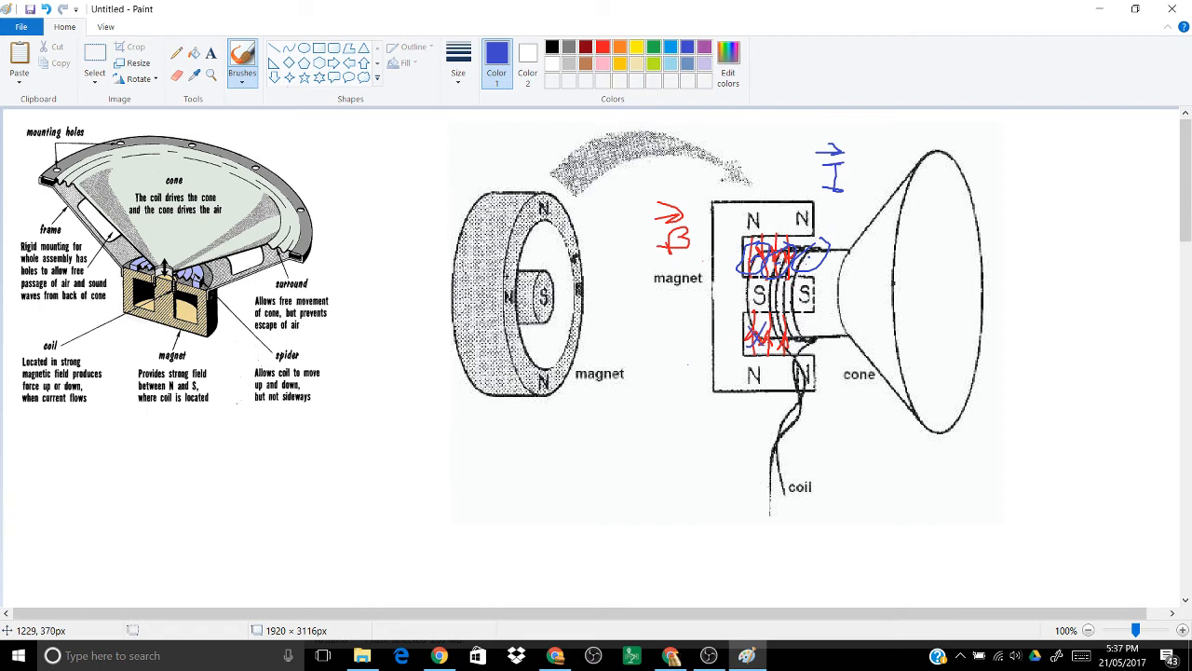
# Brush blue current loops over the coil windings, then switch to purple.
pyautogui.moveTo(764, 335); pyautogui.dragTo(801, 326)
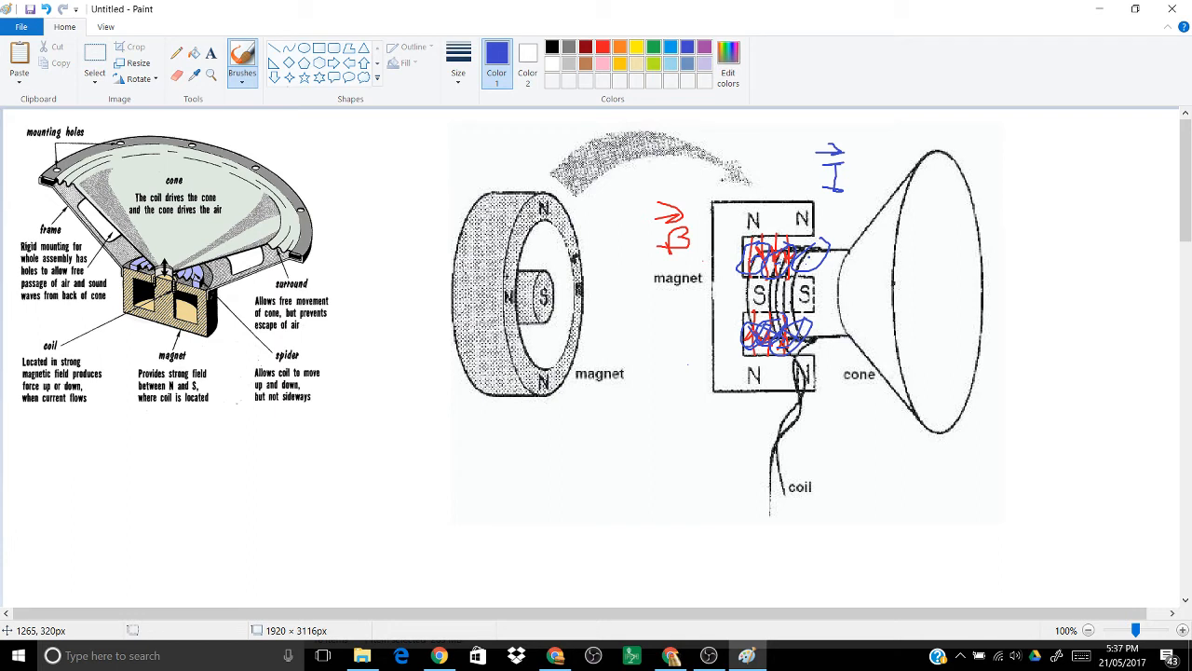
pyautogui.click(681, 48)
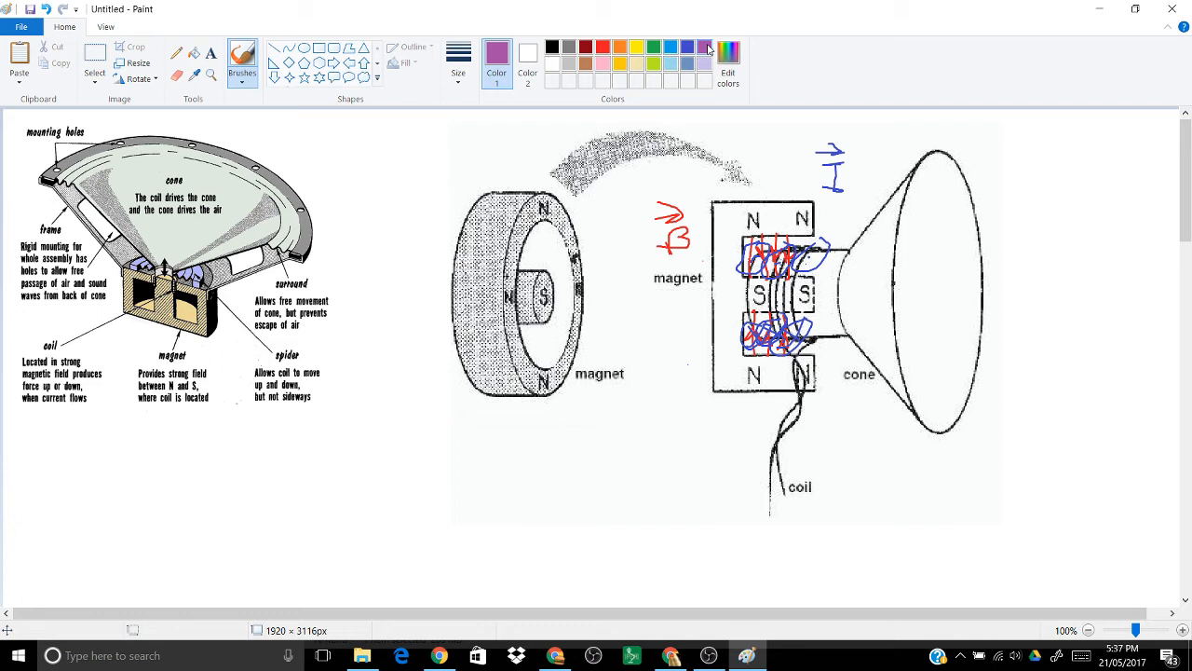
pyautogui.moveTo(915, 228)
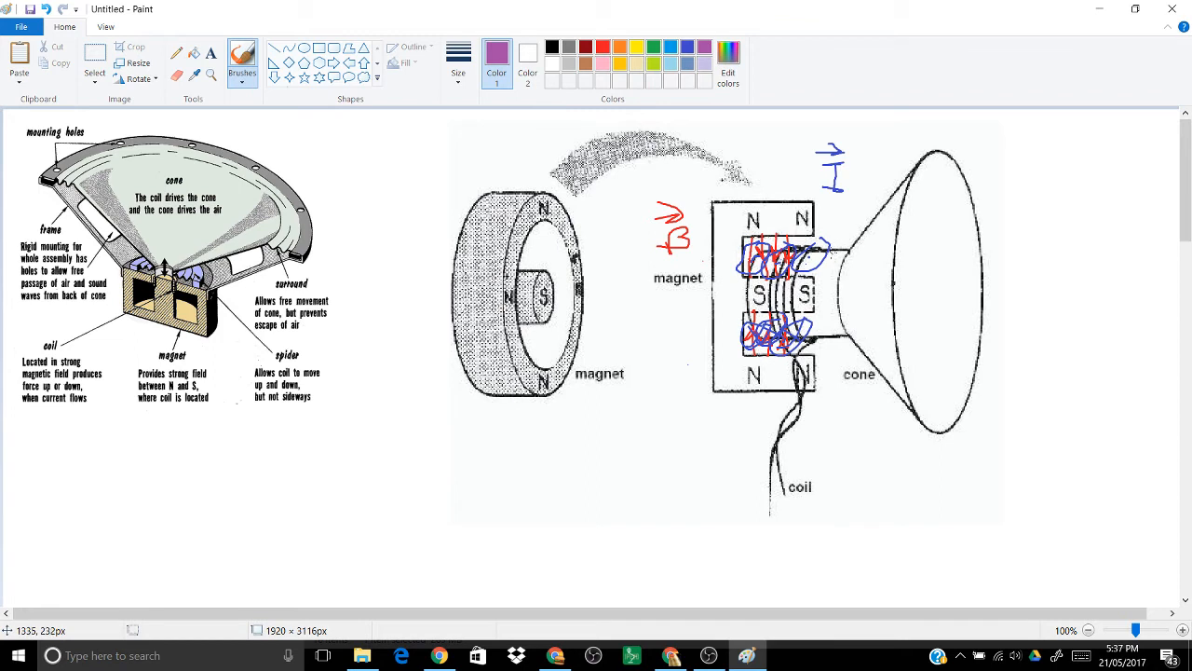
# Brush purple outward arrows inside the cone with a handwritten pressure note beside them.
pyautogui.moveTo(816, 259); pyautogui.dragTo(857, 251)
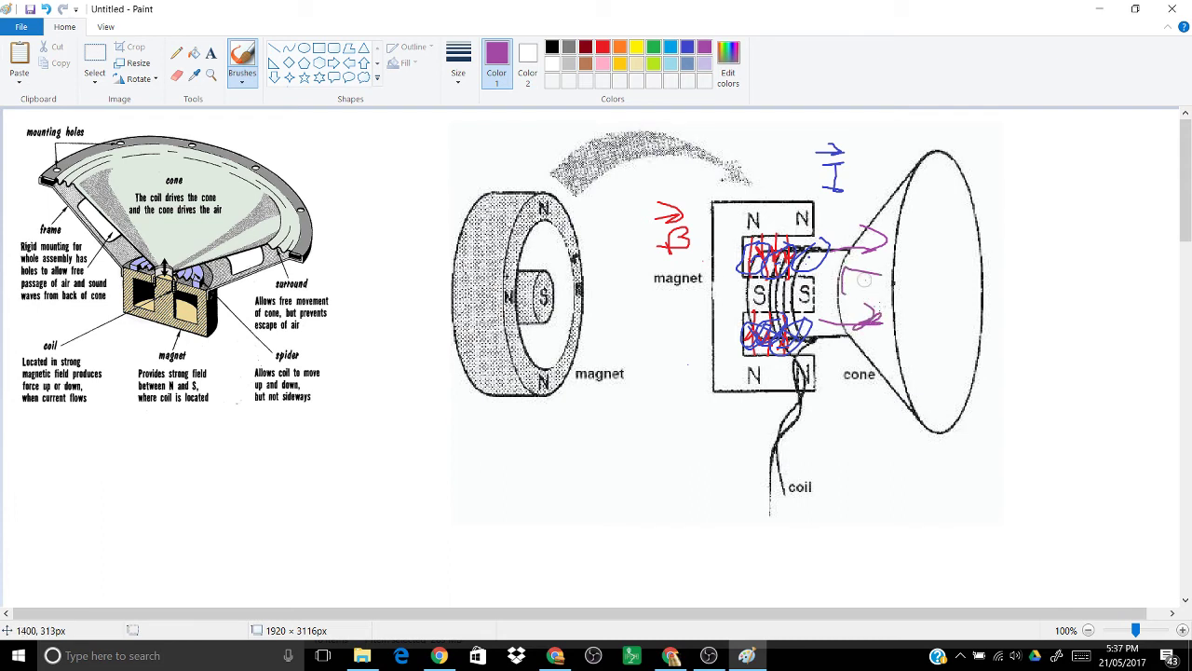
pyautogui.moveTo(941, 280); pyautogui.dragTo(1010, 281)
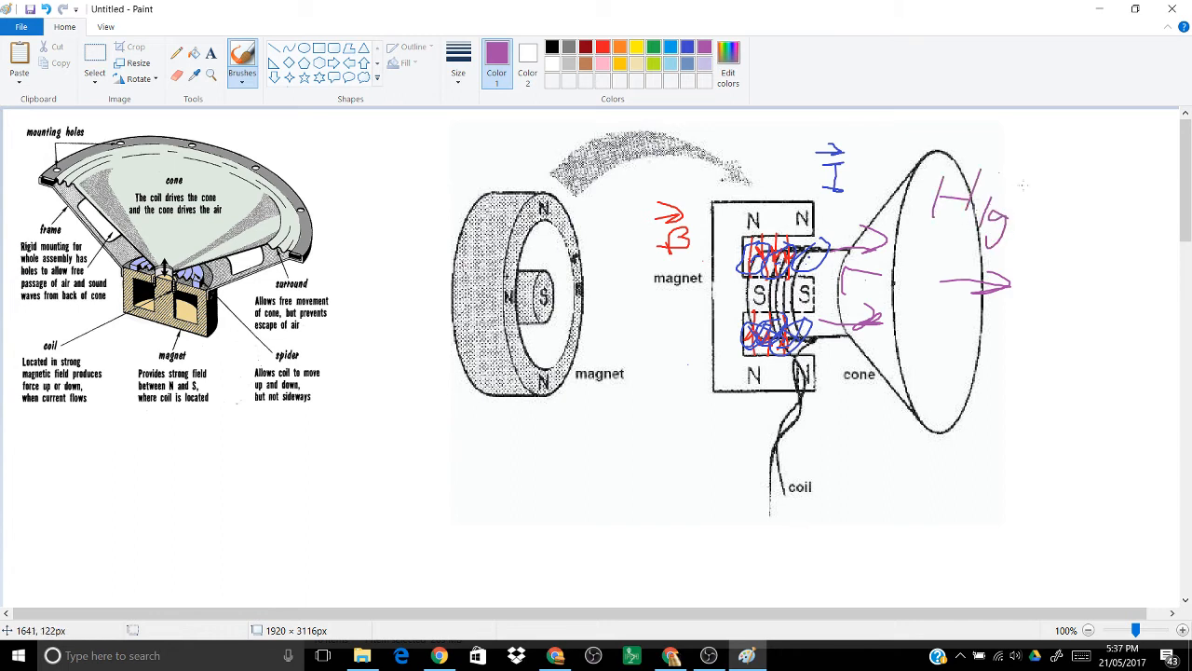
pyautogui.moveTo(997, 205); pyautogui.dragTo(1053, 220)
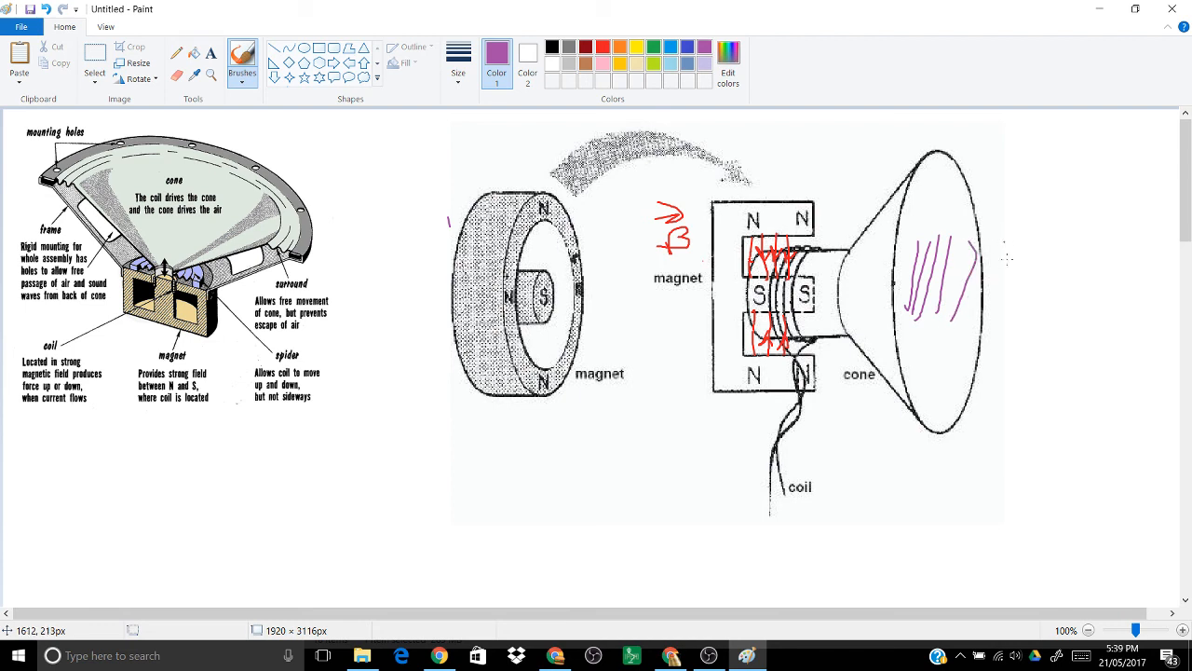
# Brush purple vertical compression lines inside the cone and extending beyond its mouth.
pyautogui.moveTo(1006, 260); pyautogui.dragTo(1053, 307)
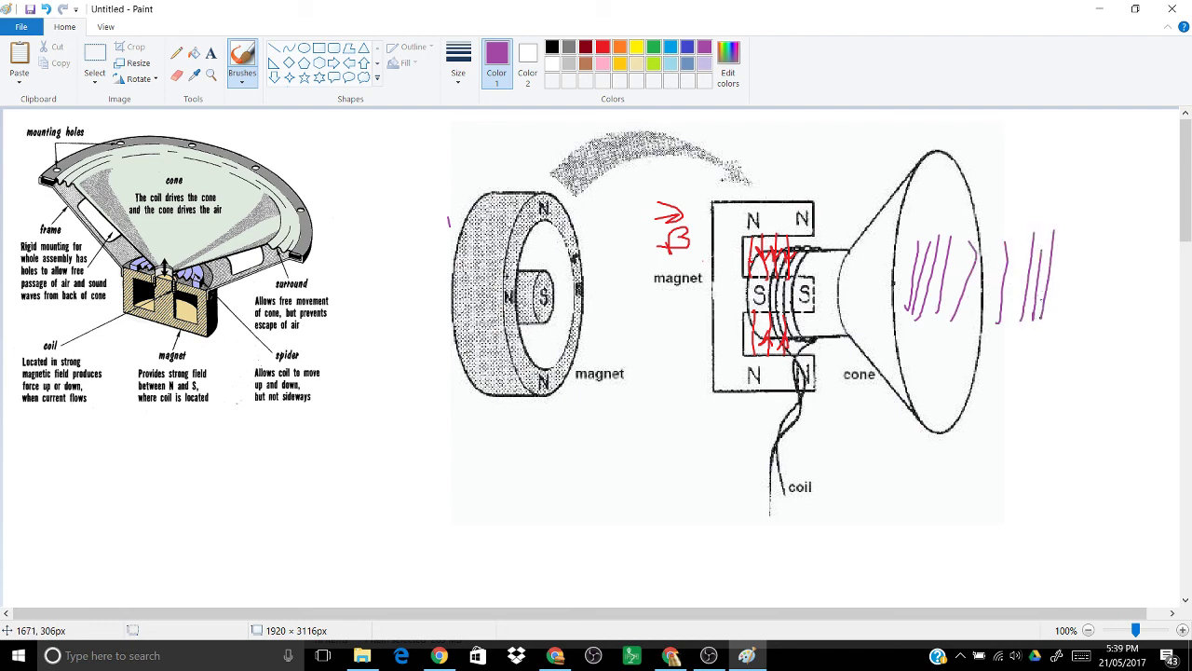
pyautogui.moveTo(909, 276); pyautogui.dragTo(991, 275)
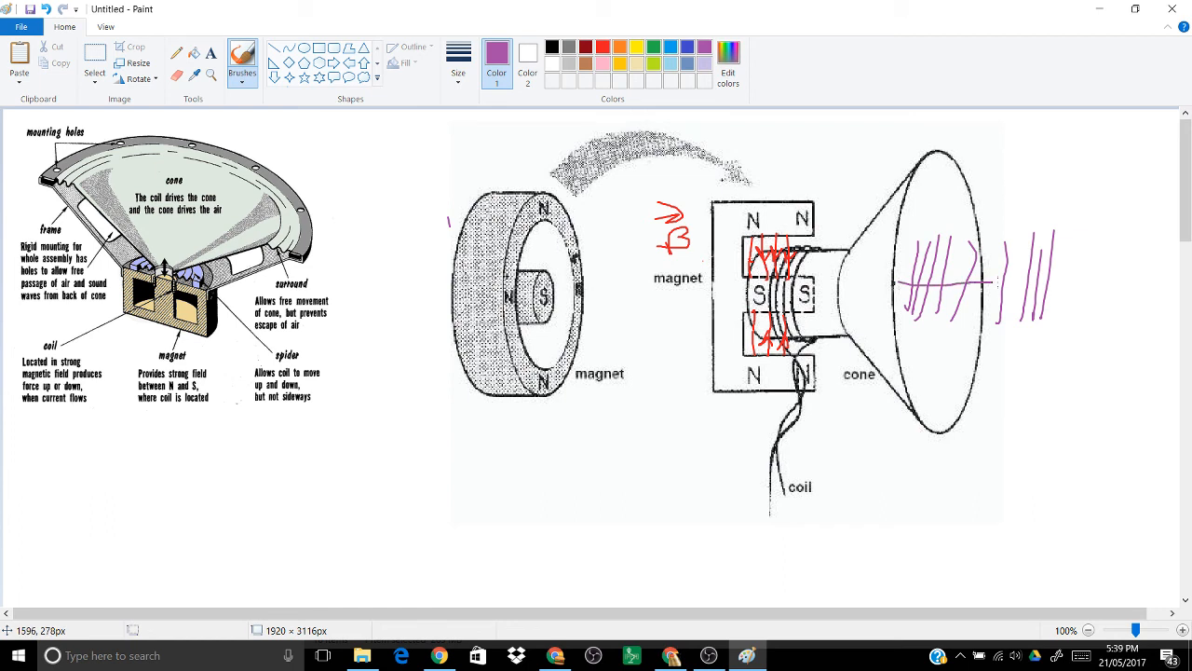